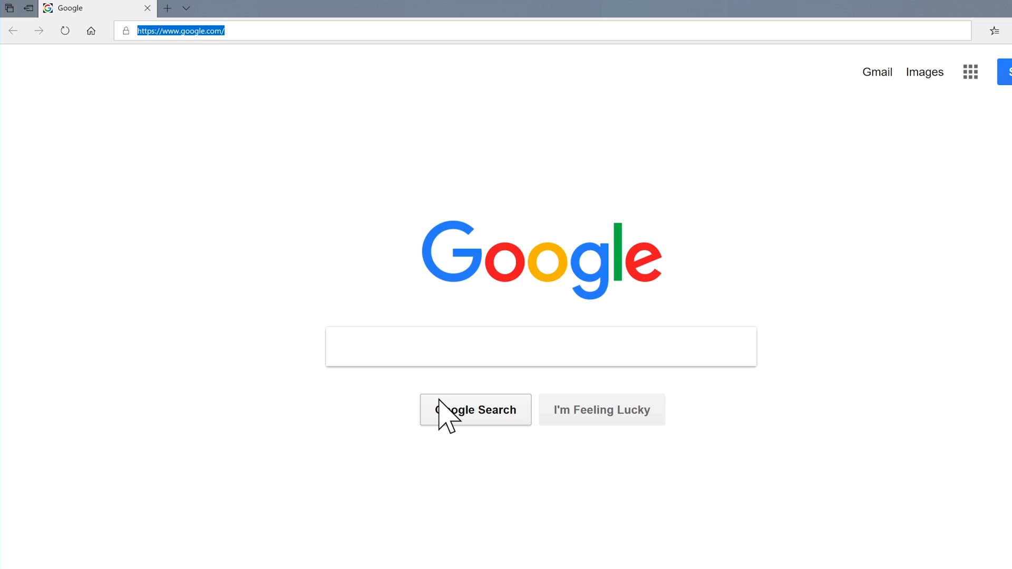
Enter the jetbrains.com address in Edge to load the JetBrains homepage.
type("jetbrains")
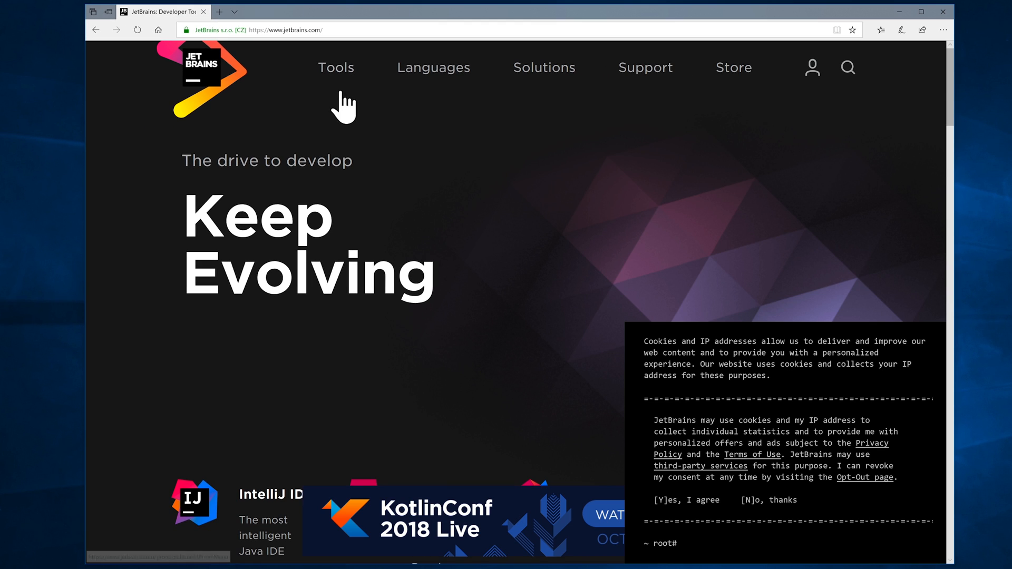
Navigate from the Tools menu to the IntelliJ IDEA product page and its Windows download page.
left_click(336, 67)
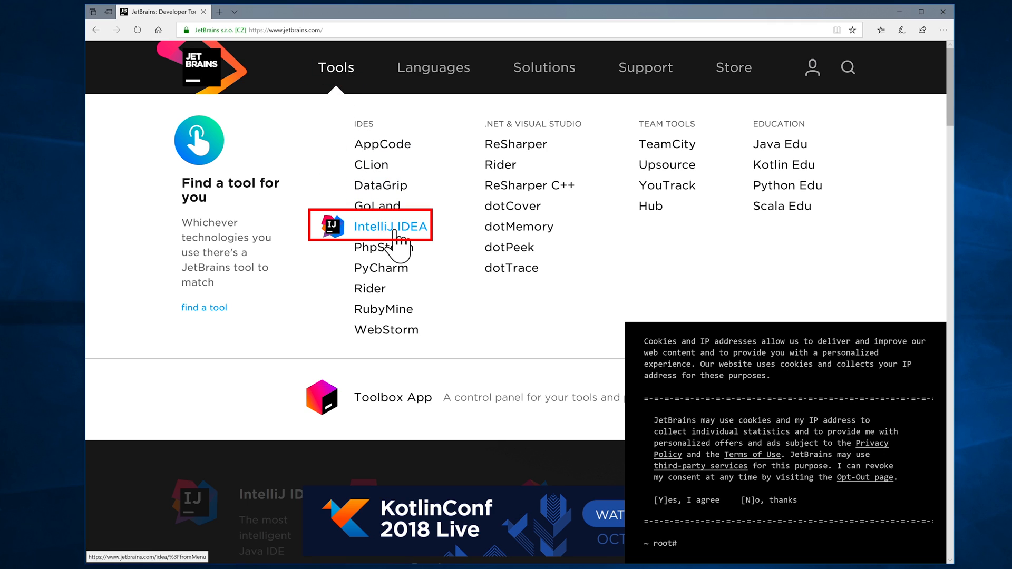
left_click(391, 226)
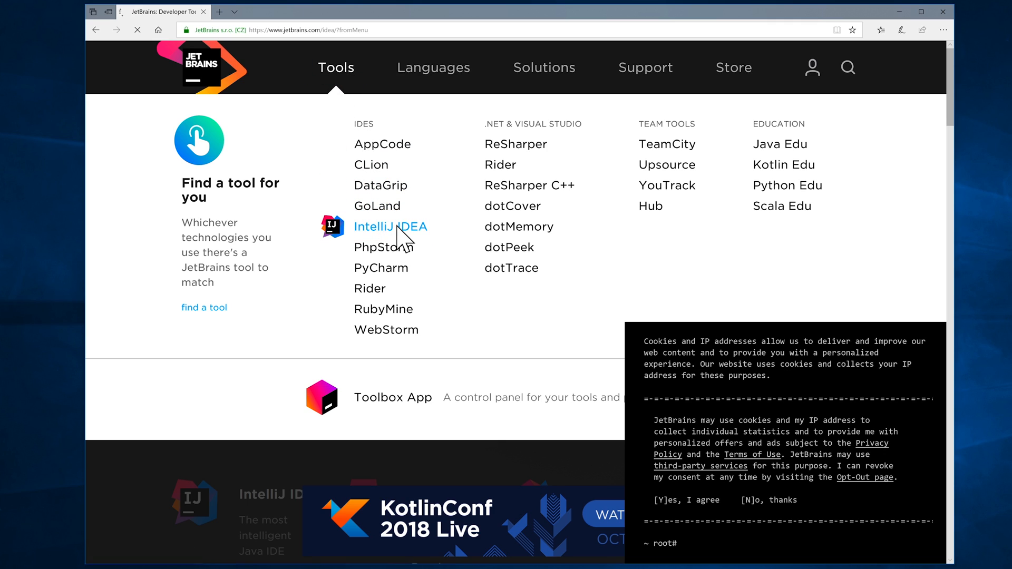
left_click(391, 226)
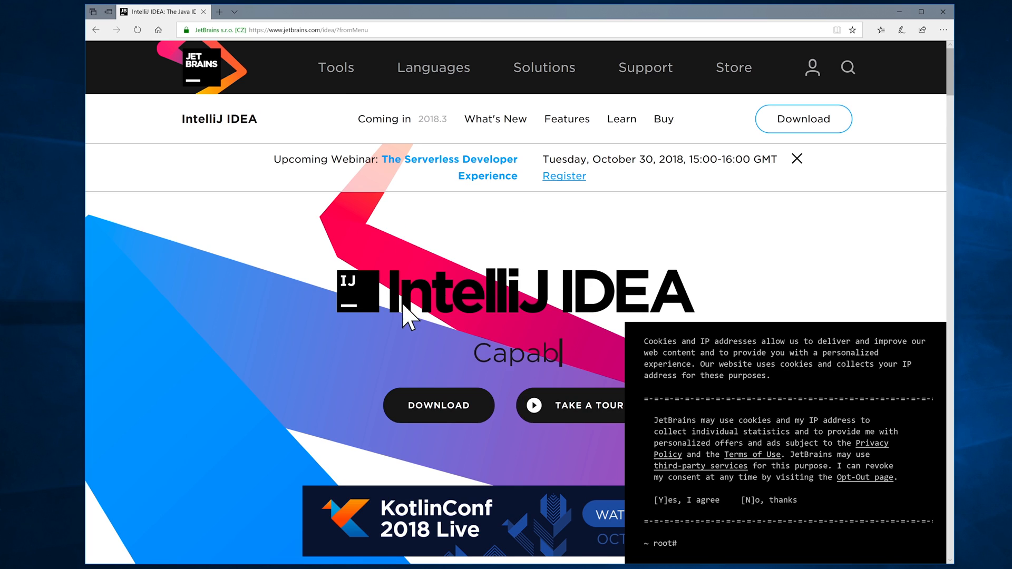
left_click(438, 405)
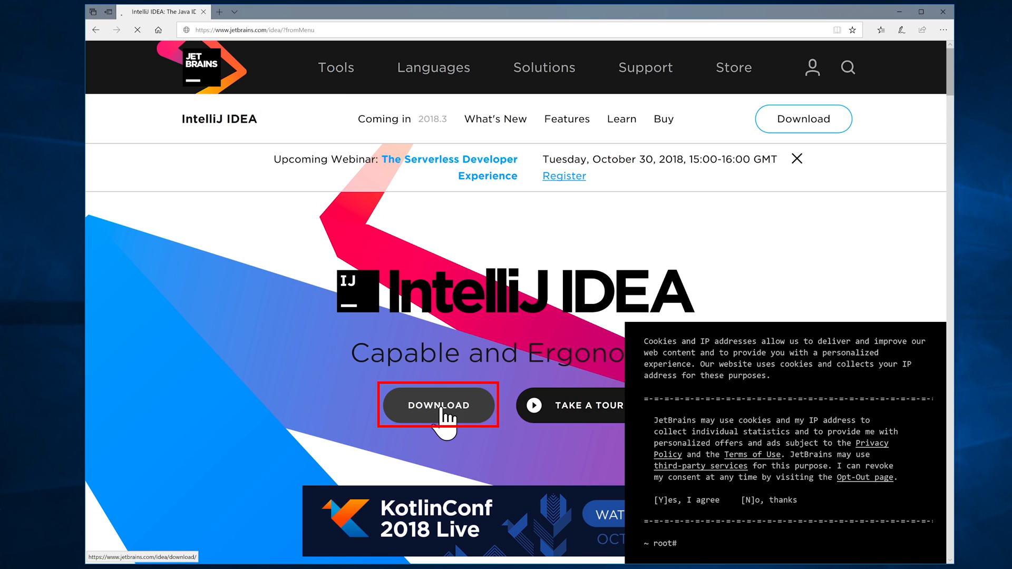
left_click(439, 406)
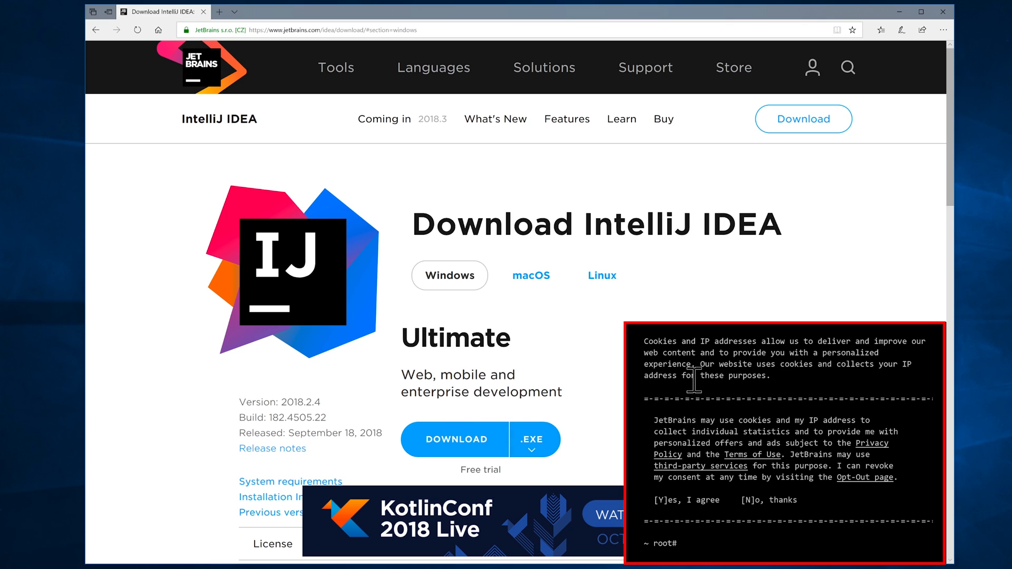
mouse_move(701, 398)
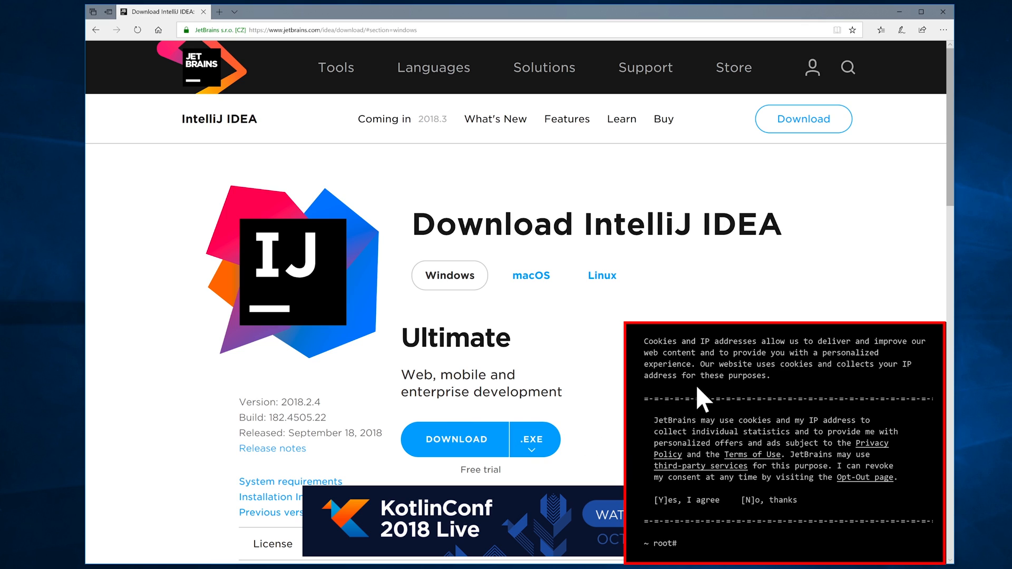
mouse_move(698, 450)
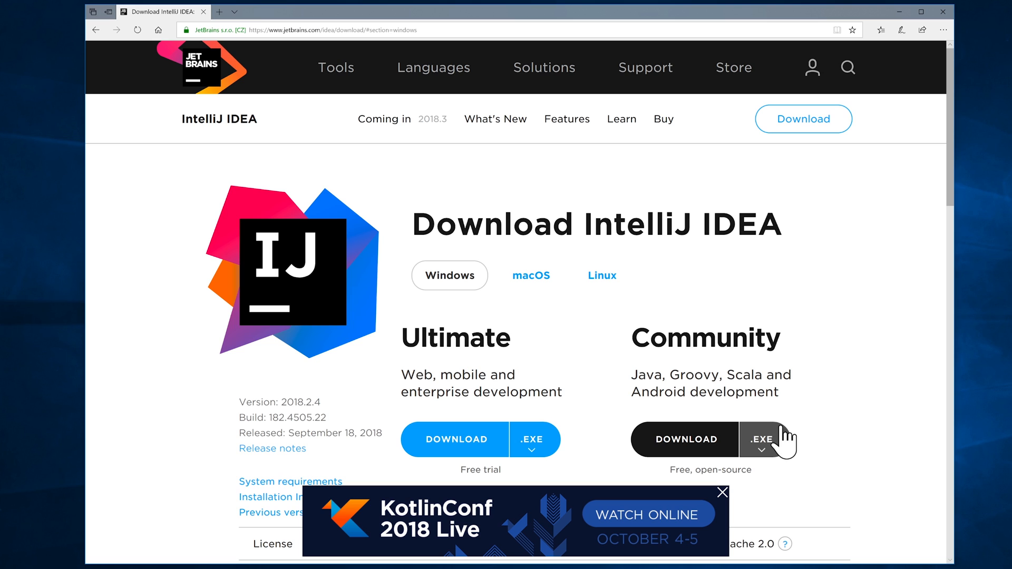
Download the Community edition Windows installer and set it to run when finished.
scroll("down", 3)
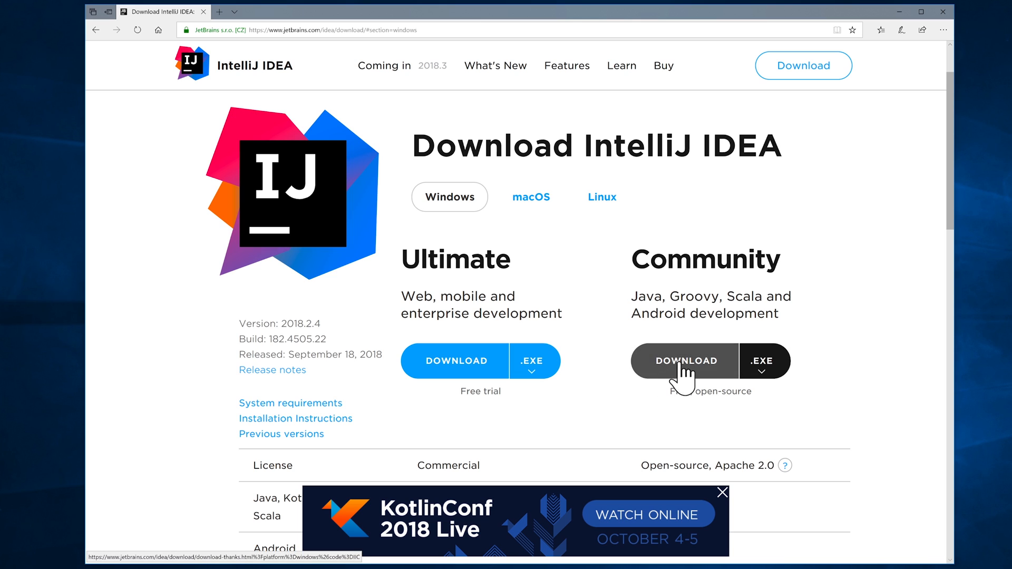
left_click(685, 361)
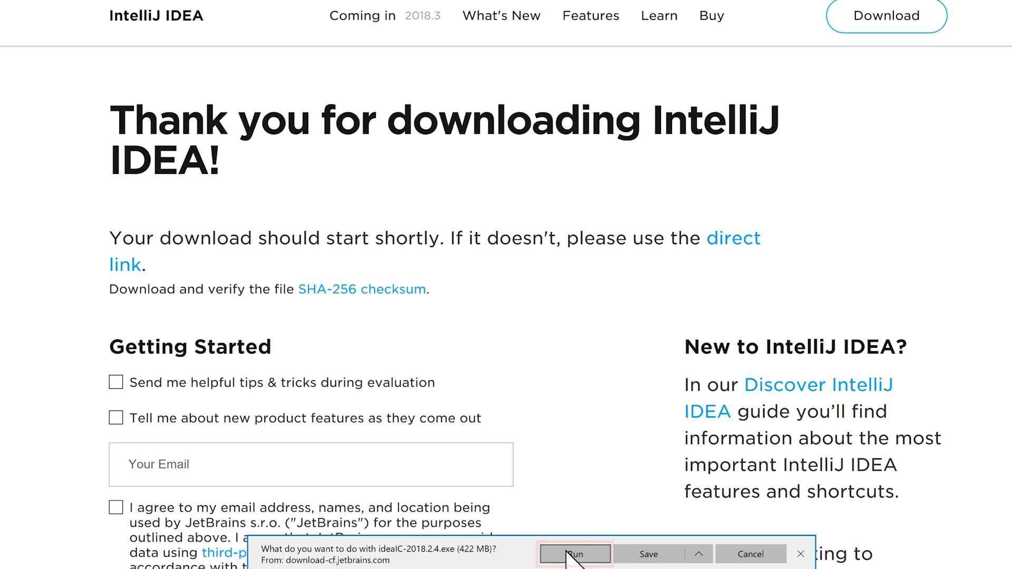
left_click(573, 554)
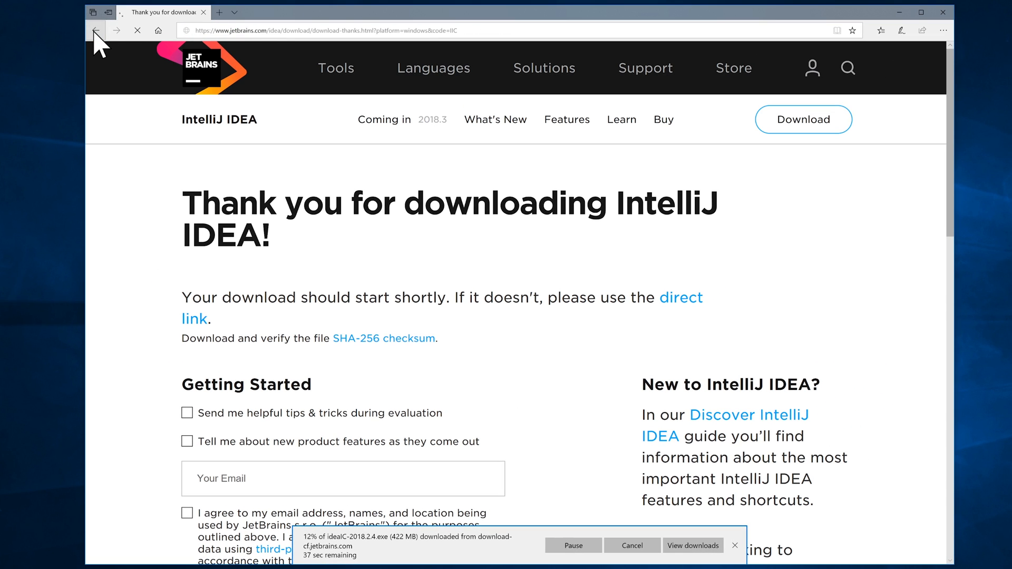
Go back to the download page and scroll through the Ultimate vs Community comparison table.
left_click(95, 31)
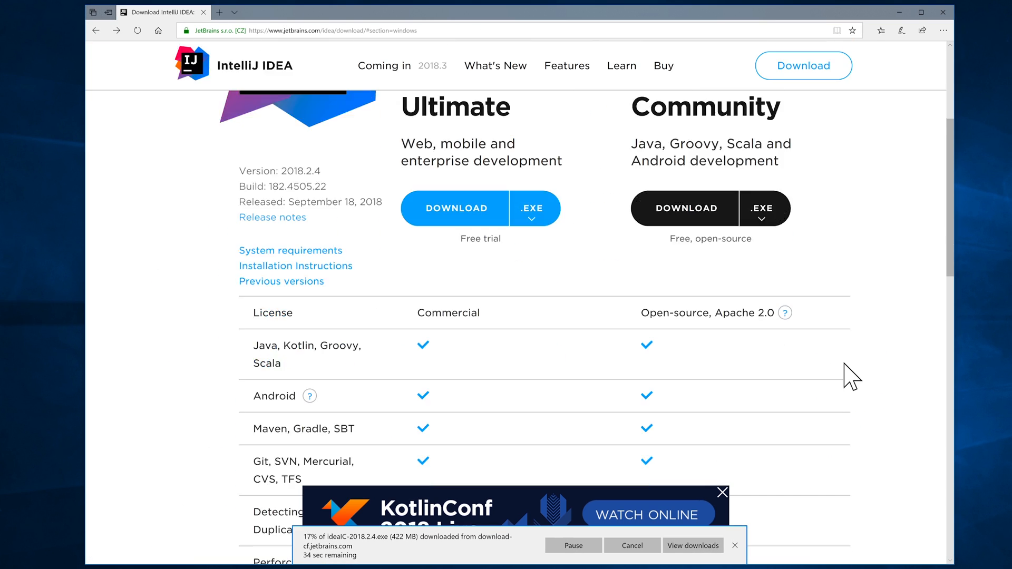
scroll("down", 3)
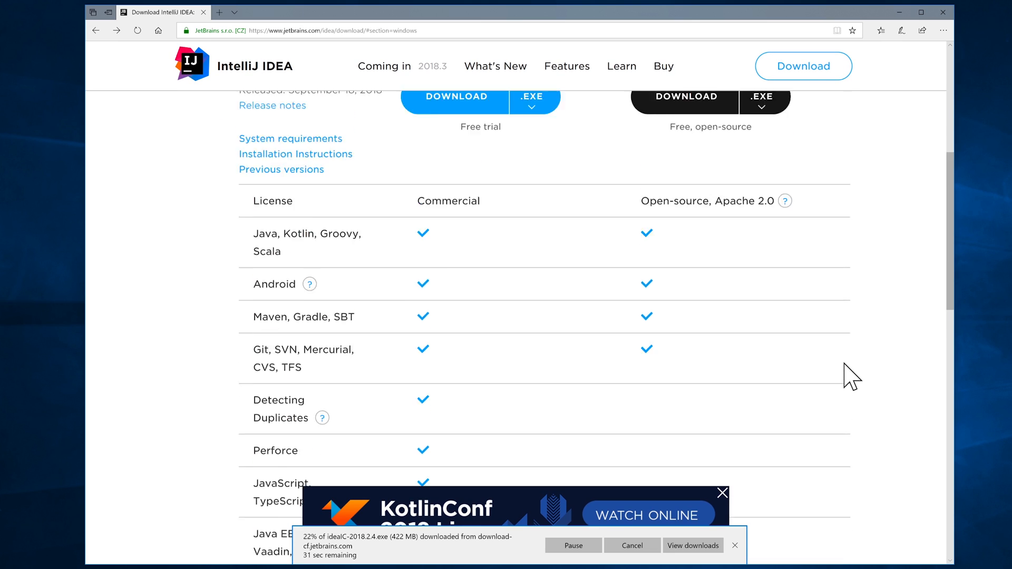
scroll("up", 3)
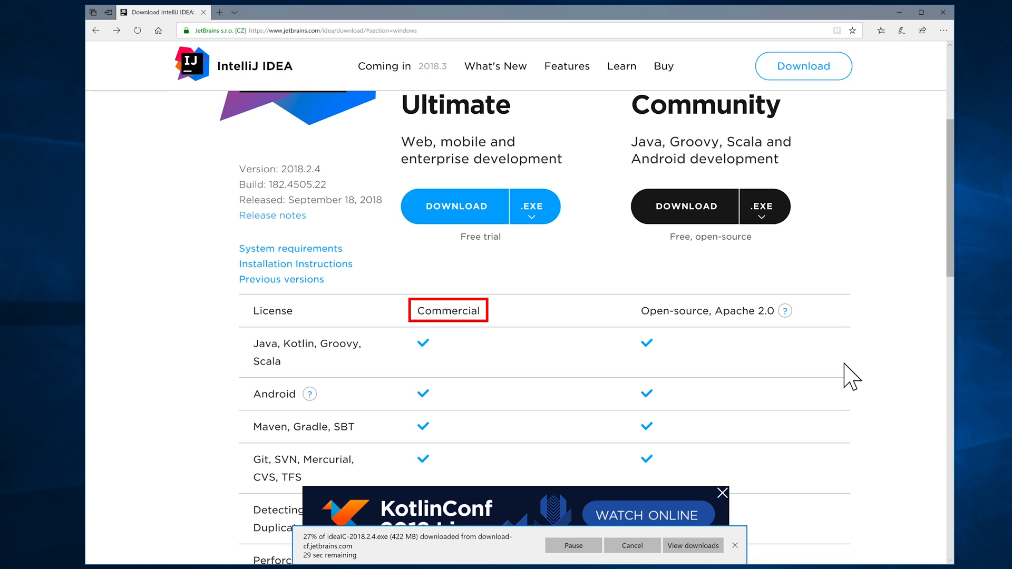
scroll("down", 3)
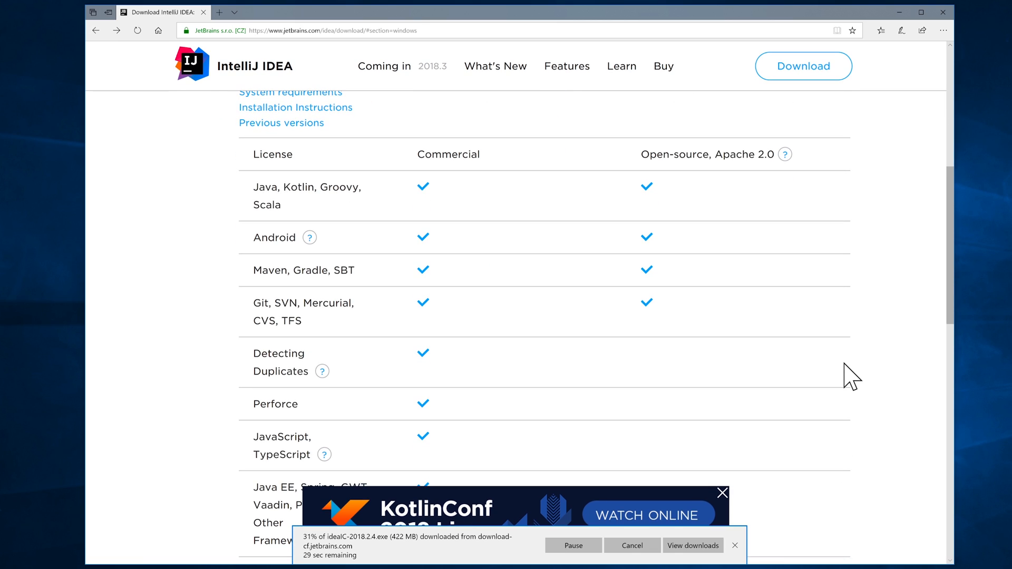
scroll("down", 3)
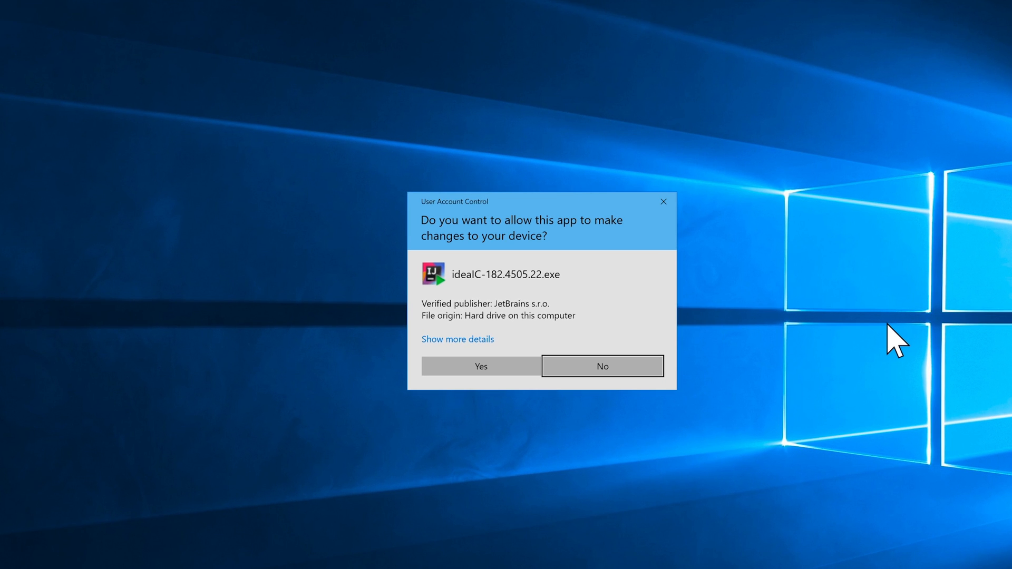
mouse_move(651, 447)
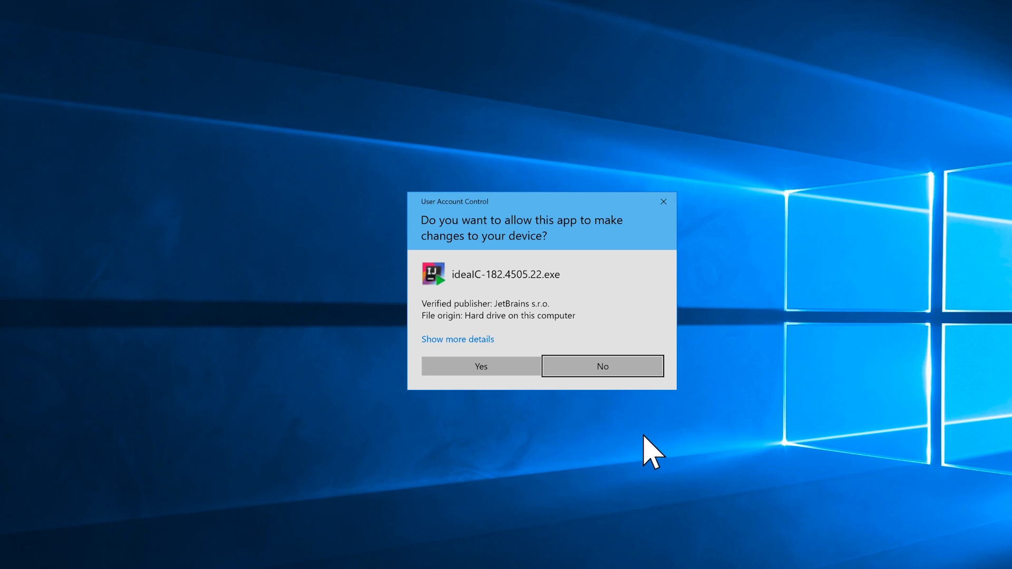
Allow the installer in User Account Control and accept the default install location.
left_click(480, 366)
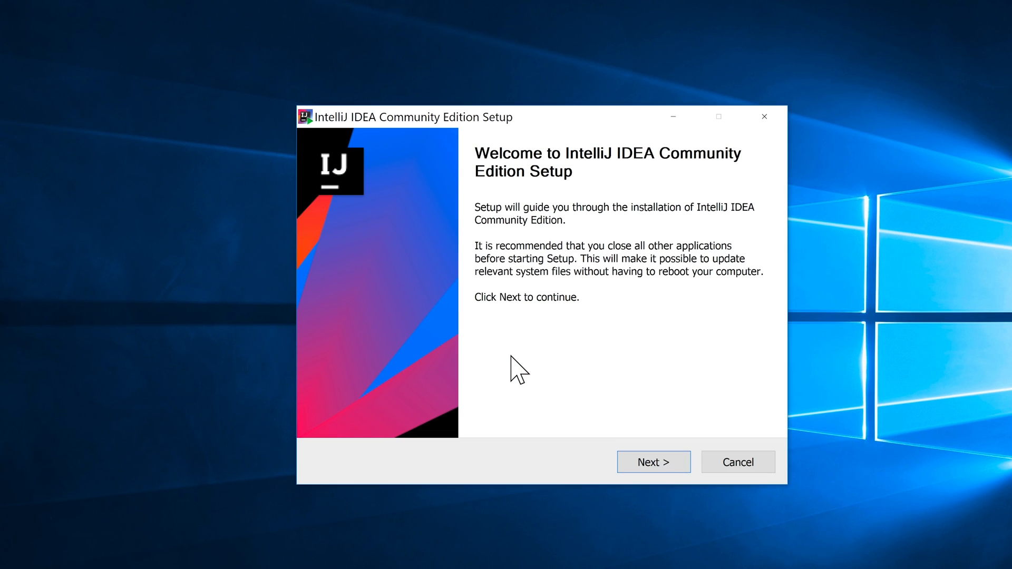
mouse_move(652, 462)
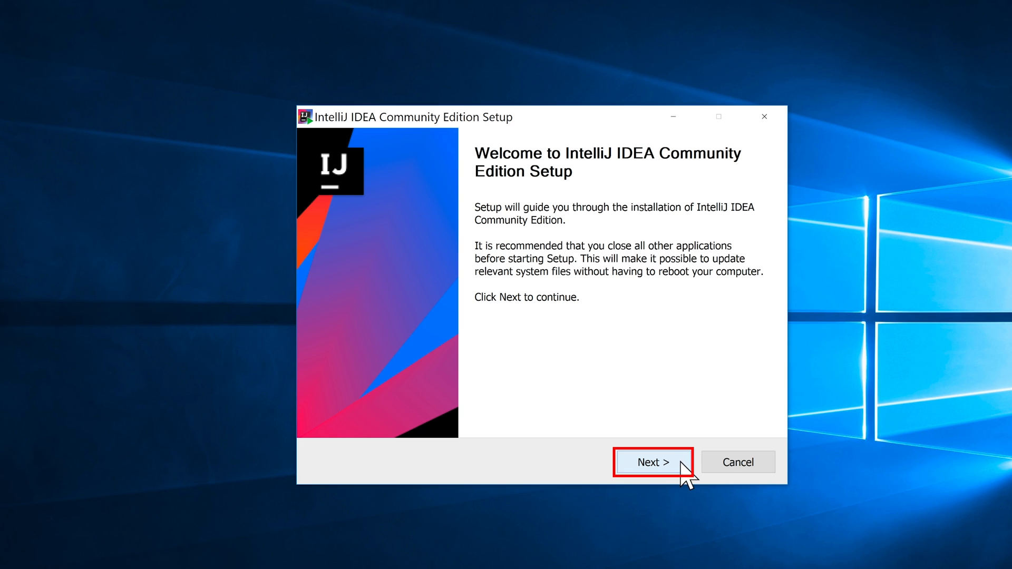
left_click(652, 462)
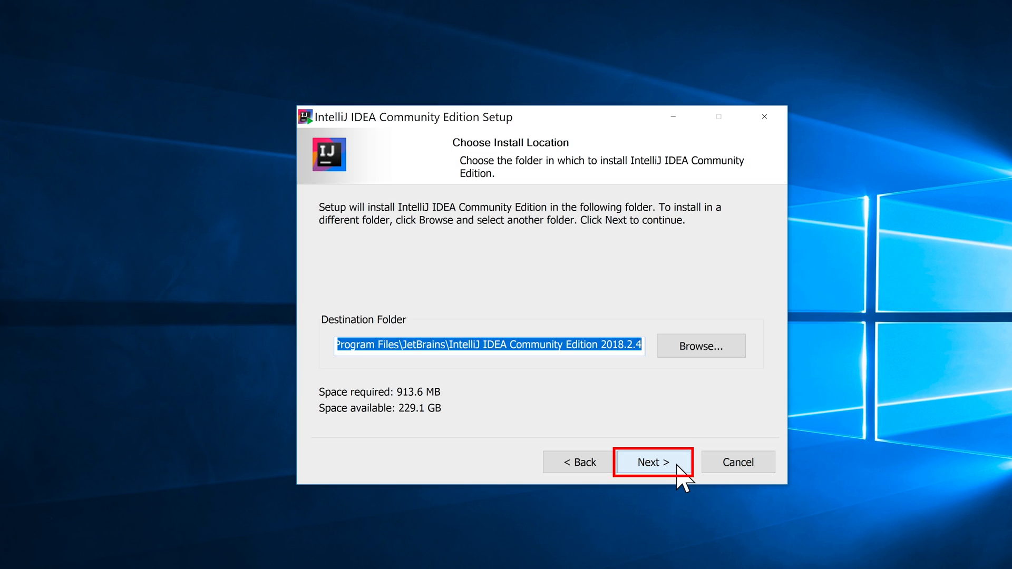
left_click(652, 462)
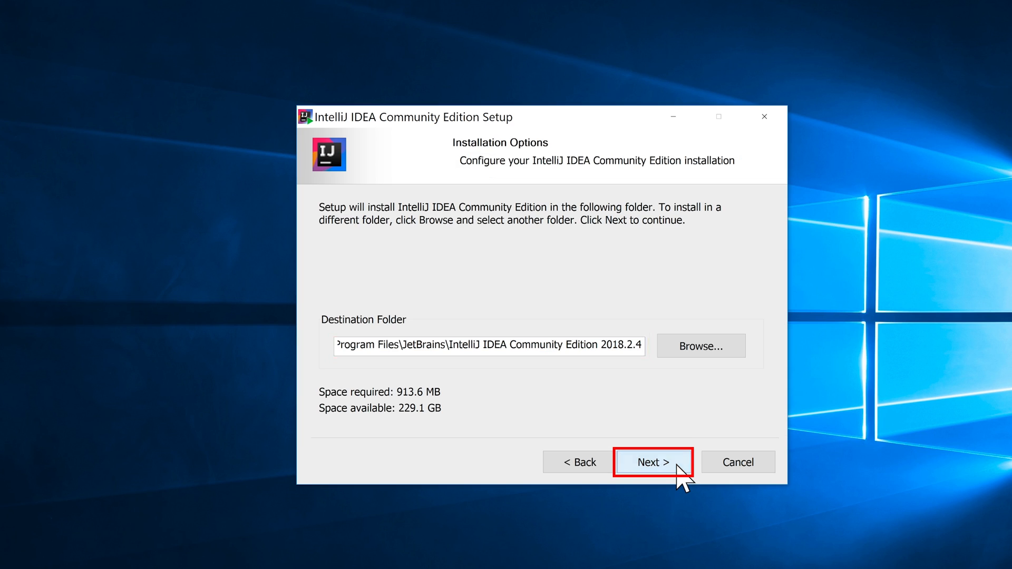
Enable the 64-bit launcher shortcut and .java, .groovy, .kt file associations.
left_click(653, 462)
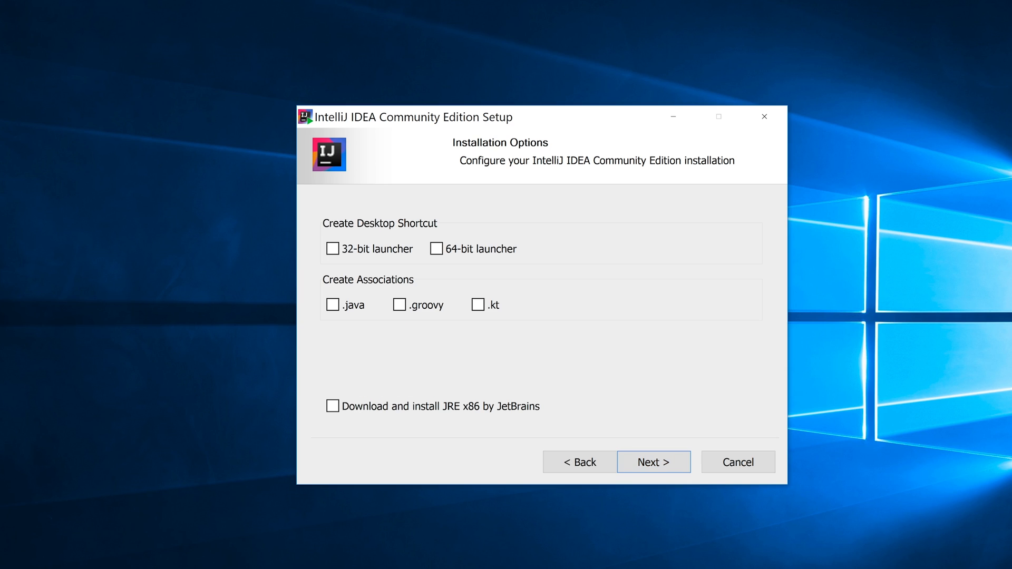
mouse_move(386, 237)
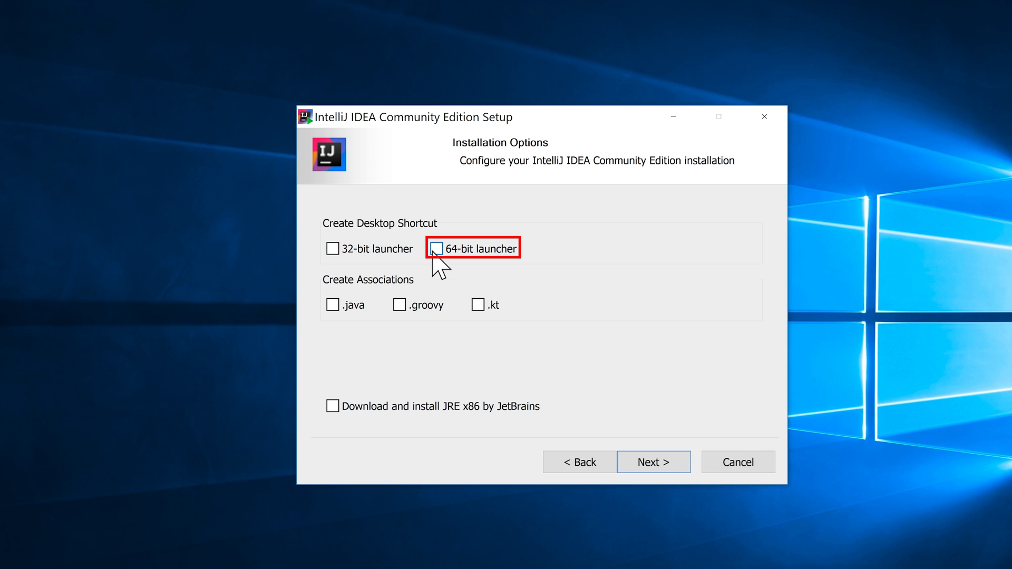
left_click(436, 248)
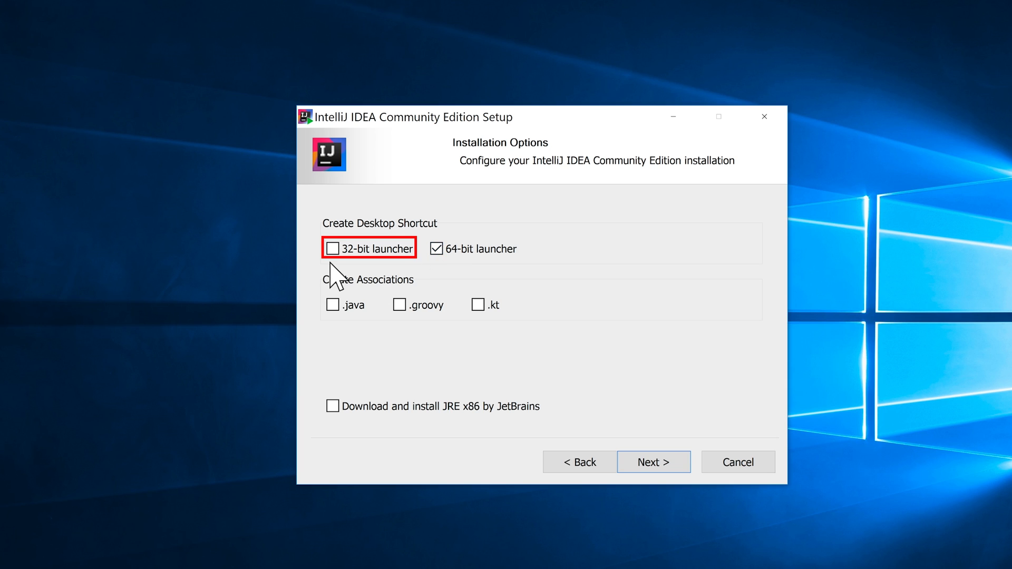
mouse_move(346, 387)
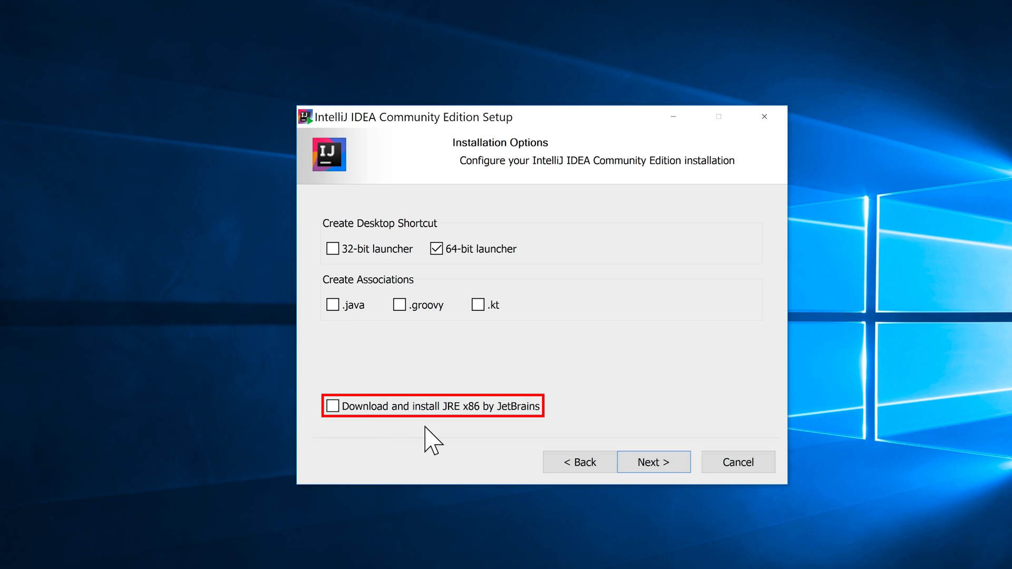
mouse_move(537, 434)
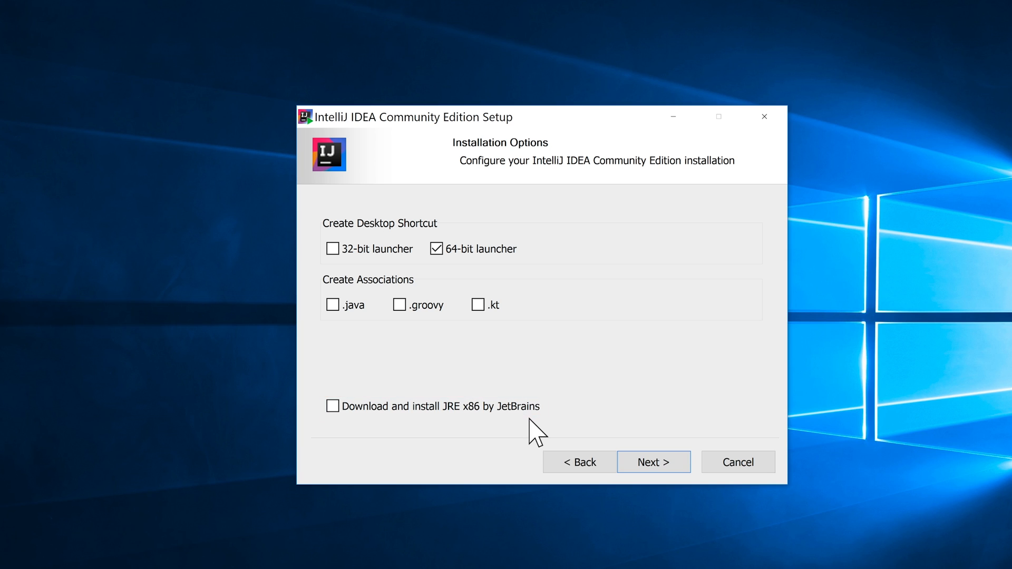
mouse_move(483, 276)
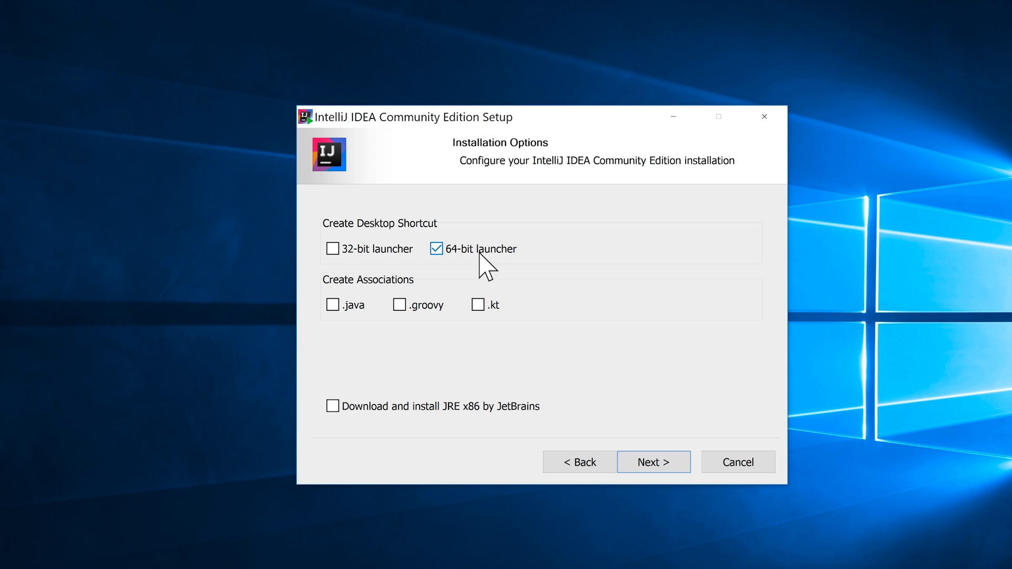
mouse_move(336, 340)
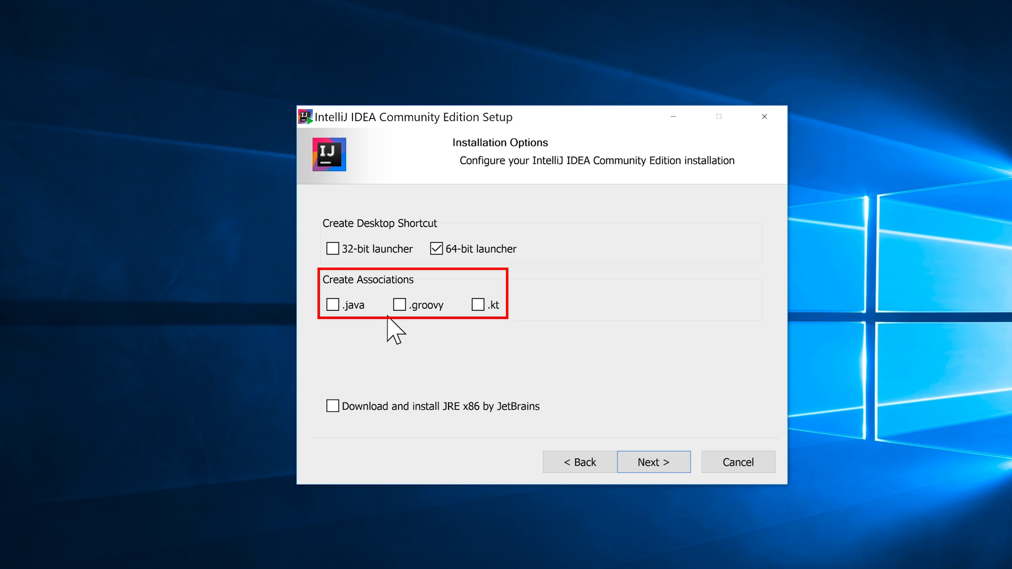
left_click(333, 304)
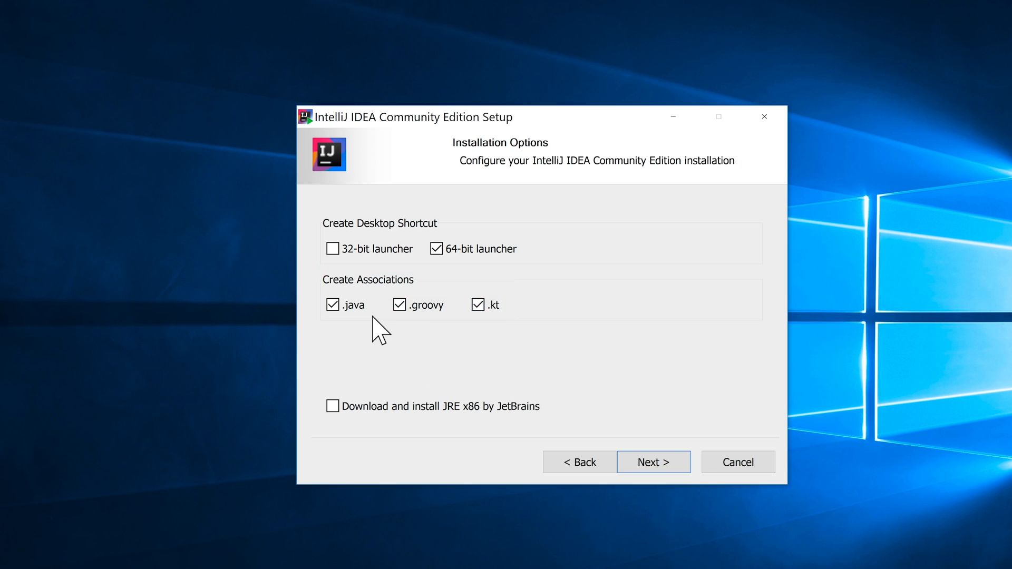
mouse_move(436, 336)
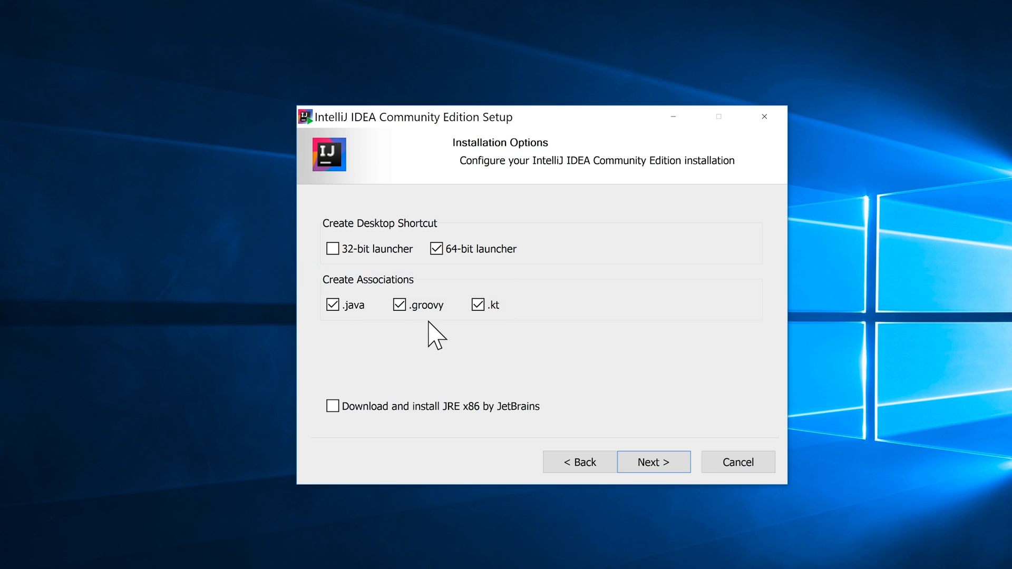
mouse_move(494, 336)
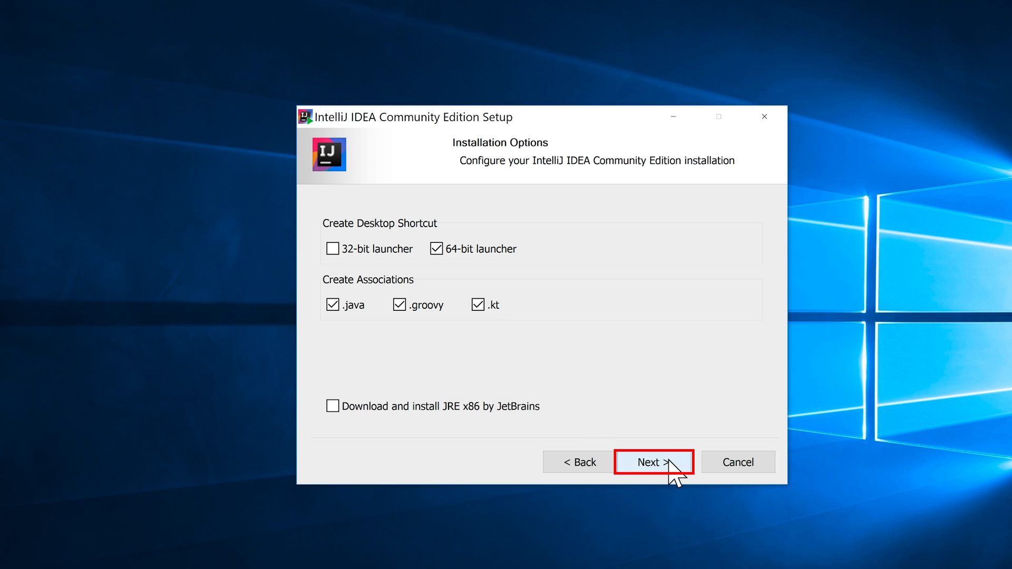
Keep the JetBrains Start Menu folder and run the installation.
left_click(653, 462)
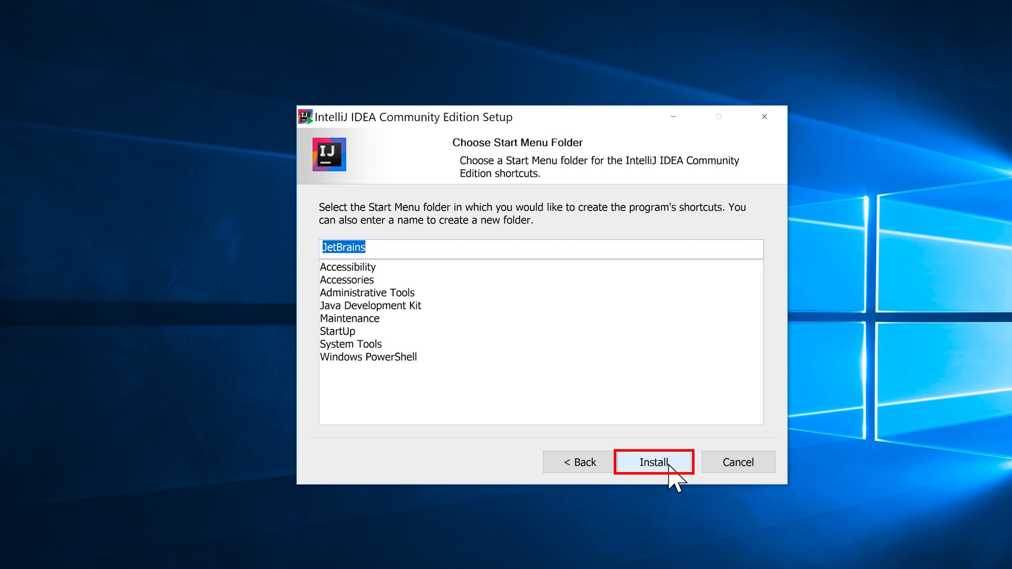
left_click(652, 462)
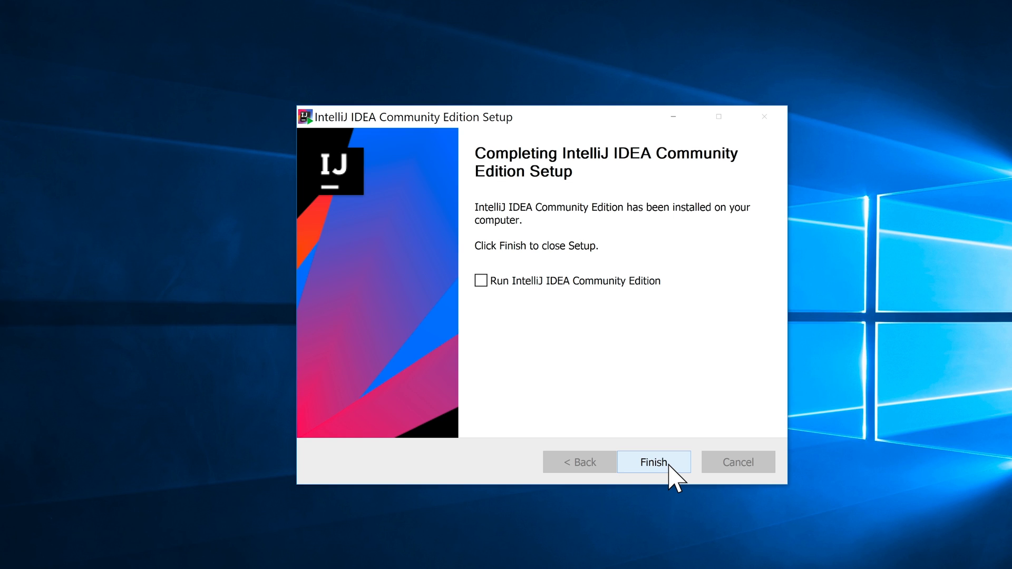
mouse_move(588, 390)
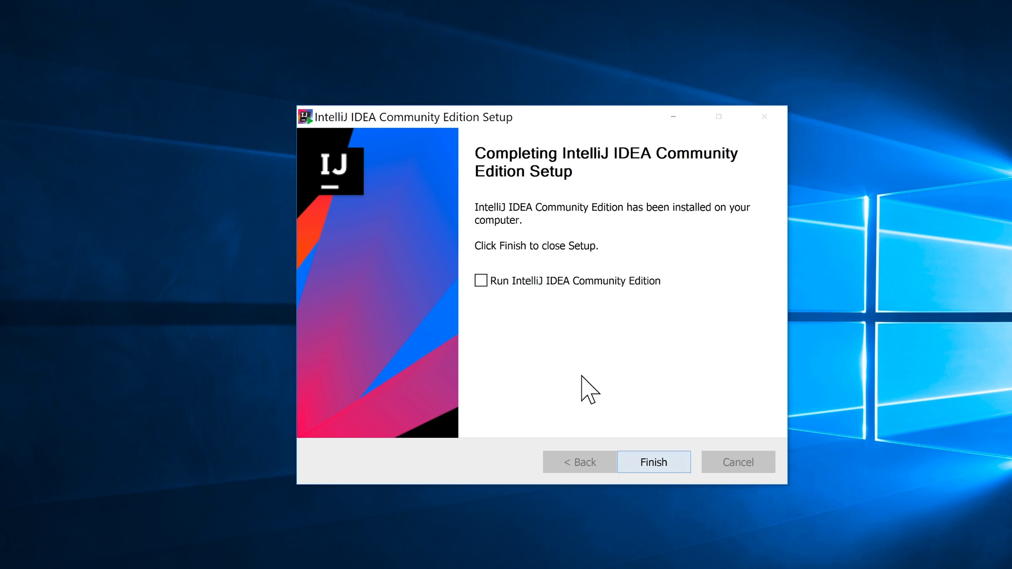
Tick Run IntelliJ IDEA Community Edition and finish setup.
left_click(480, 279)
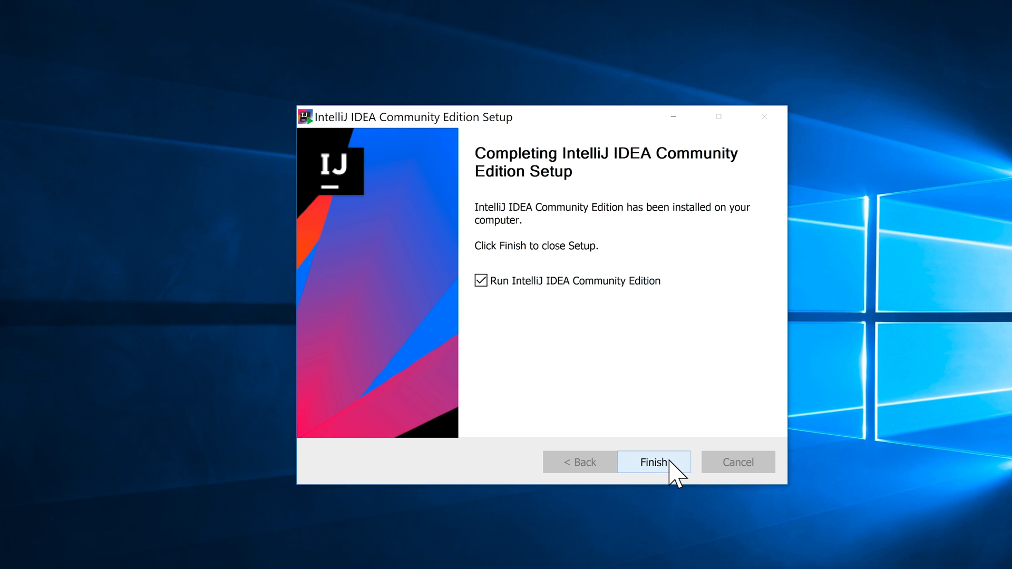
left_click(653, 462)
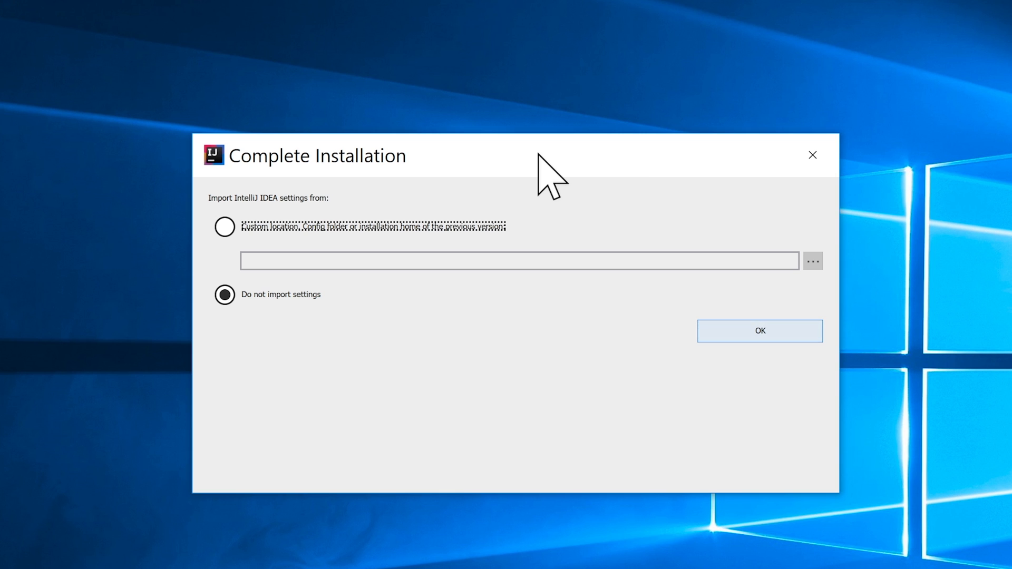
mouse_move(561, 397)
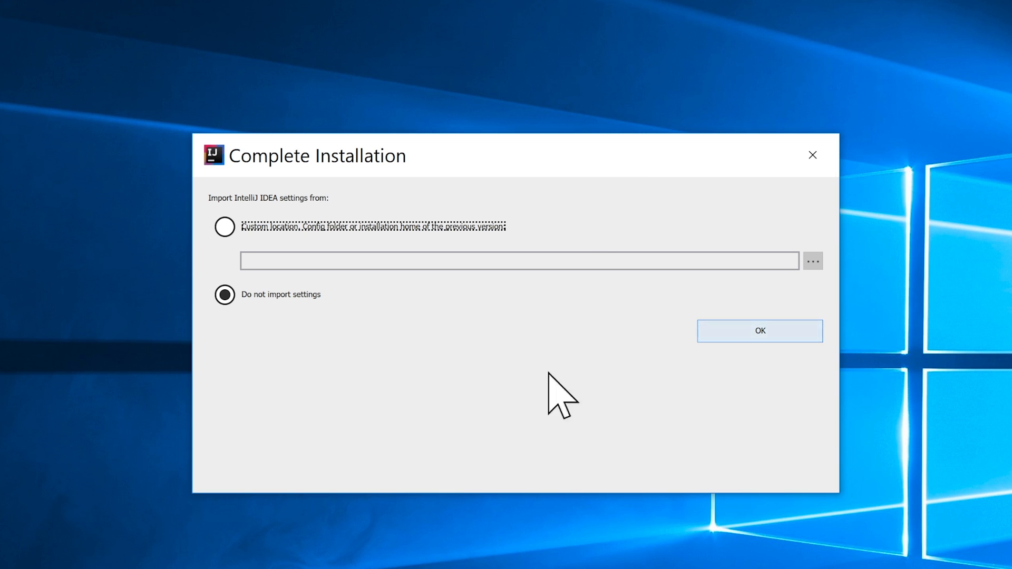
mouse_move(454, 413)
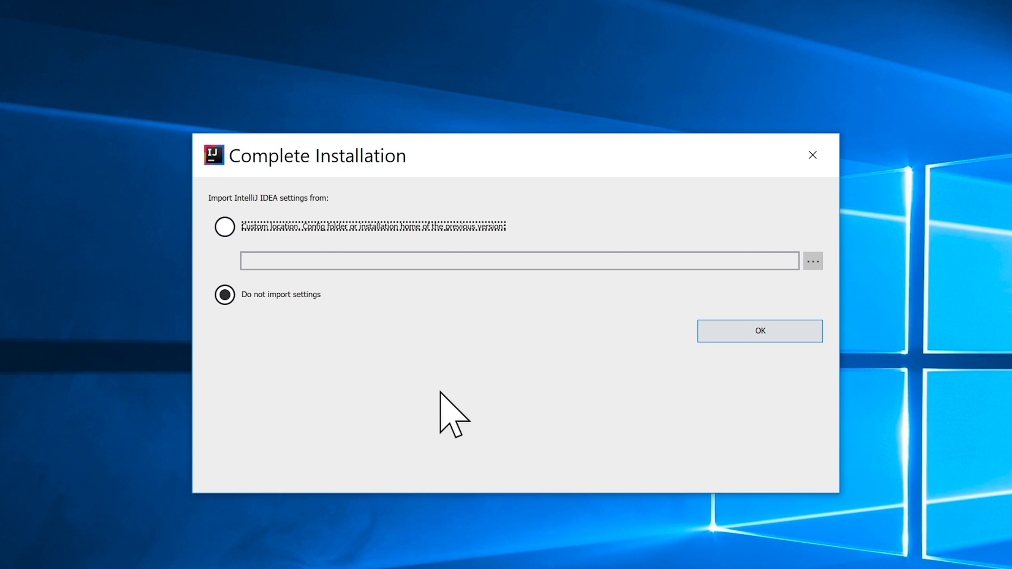
mouse_move(268, 262)
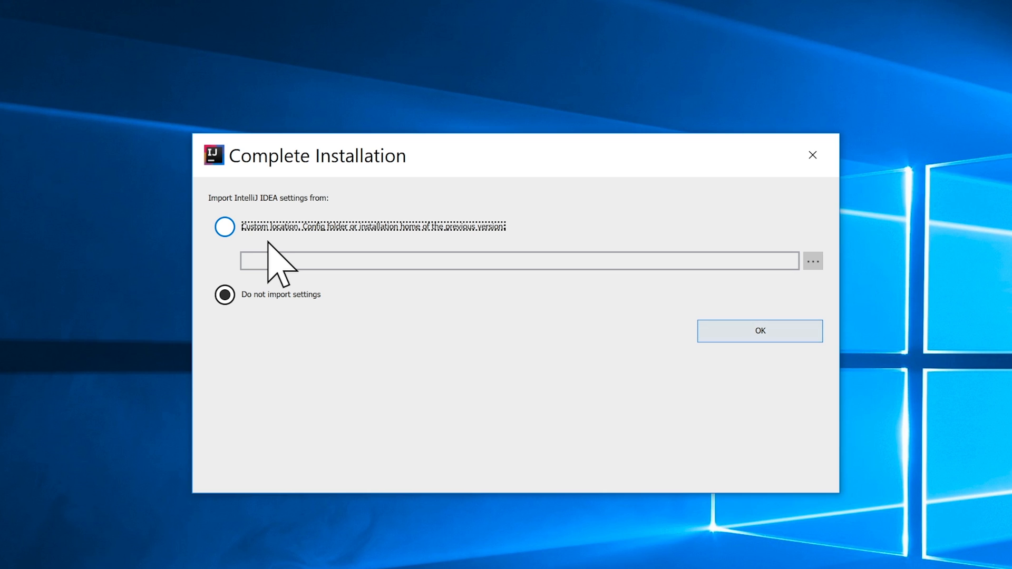
mouse_move(268, 284)
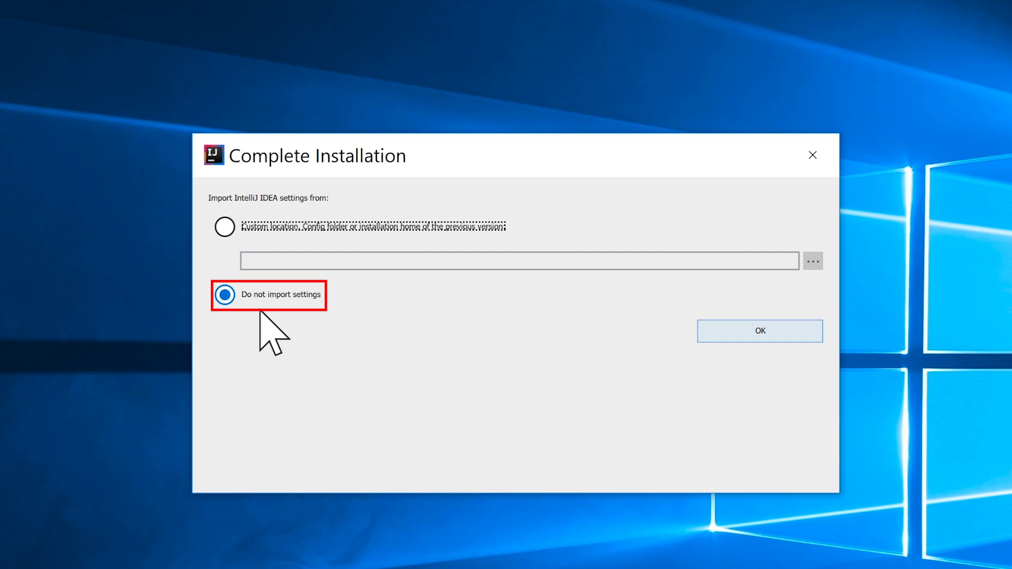
mouse_move(759, 331)
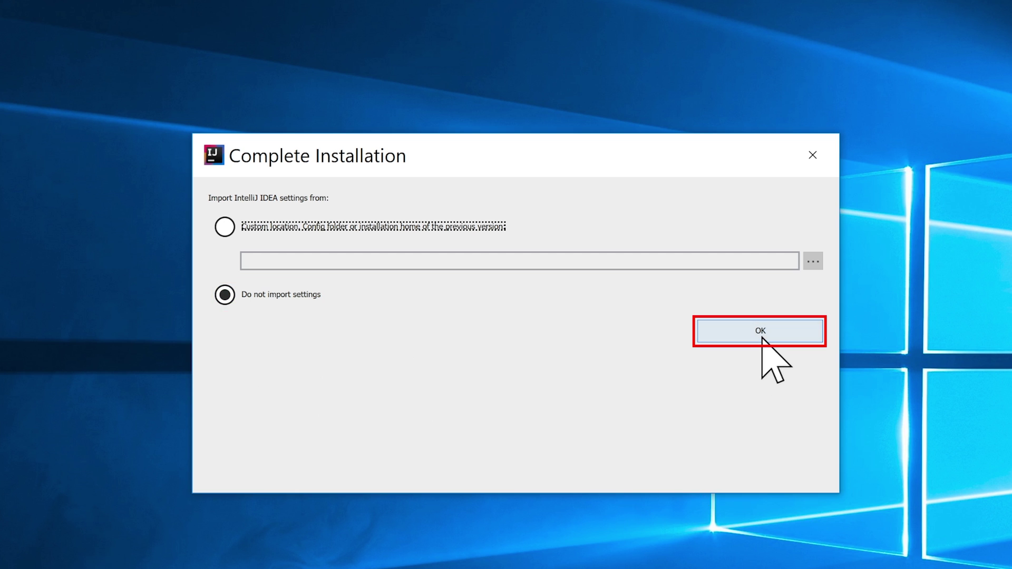
Confirm 'Do not import settings' in the Complete Installation dialog.
left_click(759, 331)
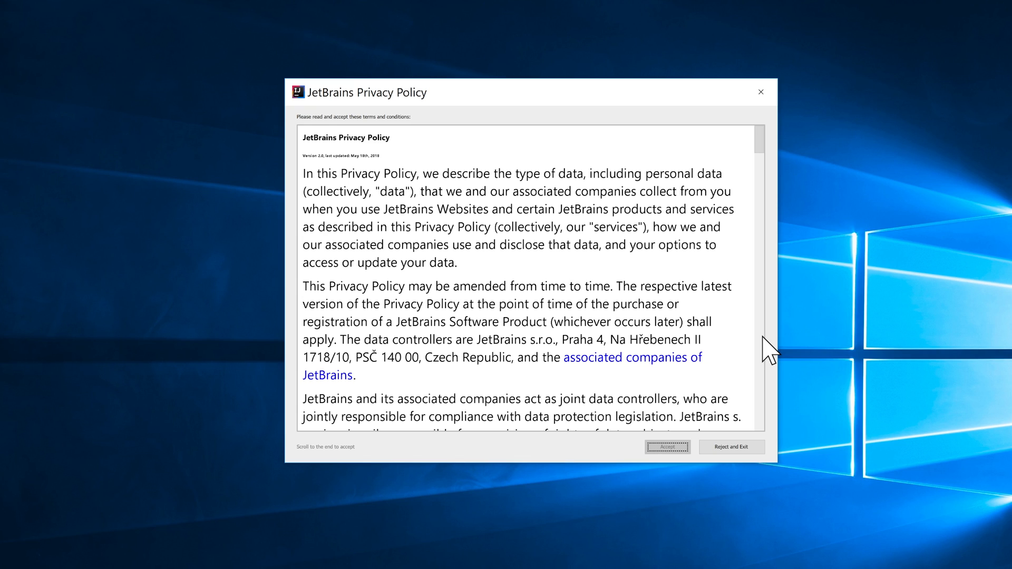
Scroll to the end of the JetBrains Privacy Policy and accept it.
scroll("down", 3)
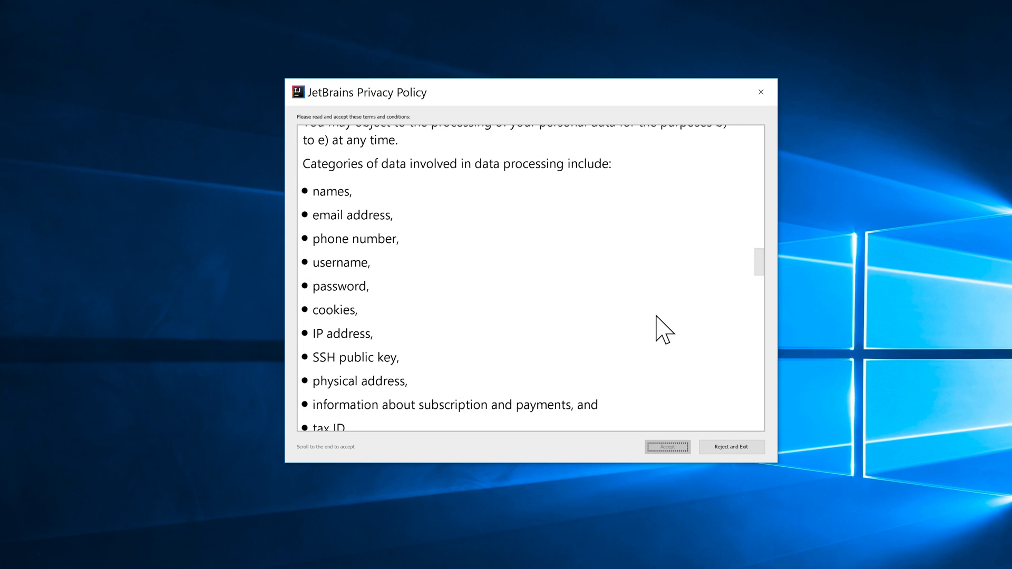
scroll("down", 3)
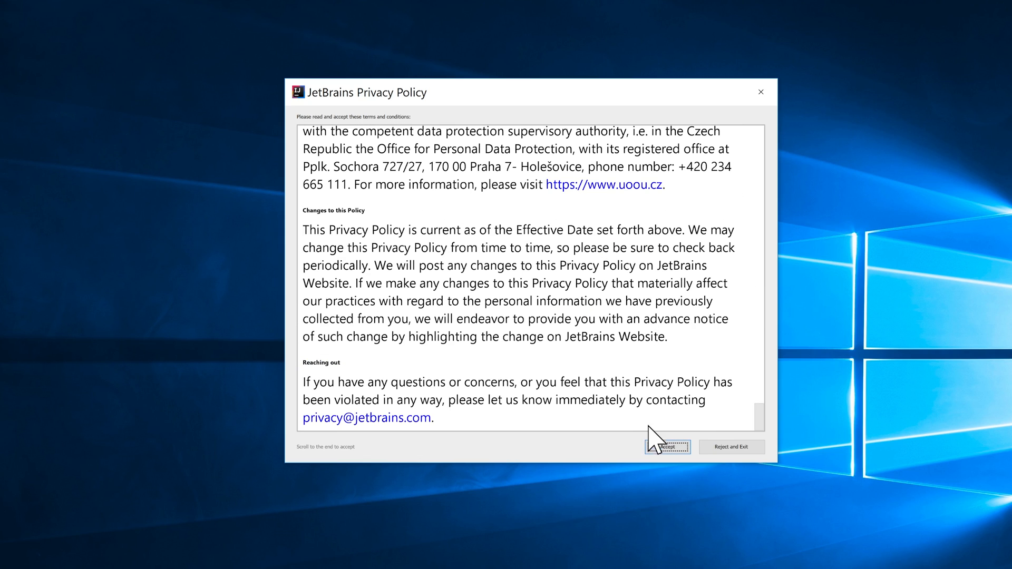
left_click(667, 447)
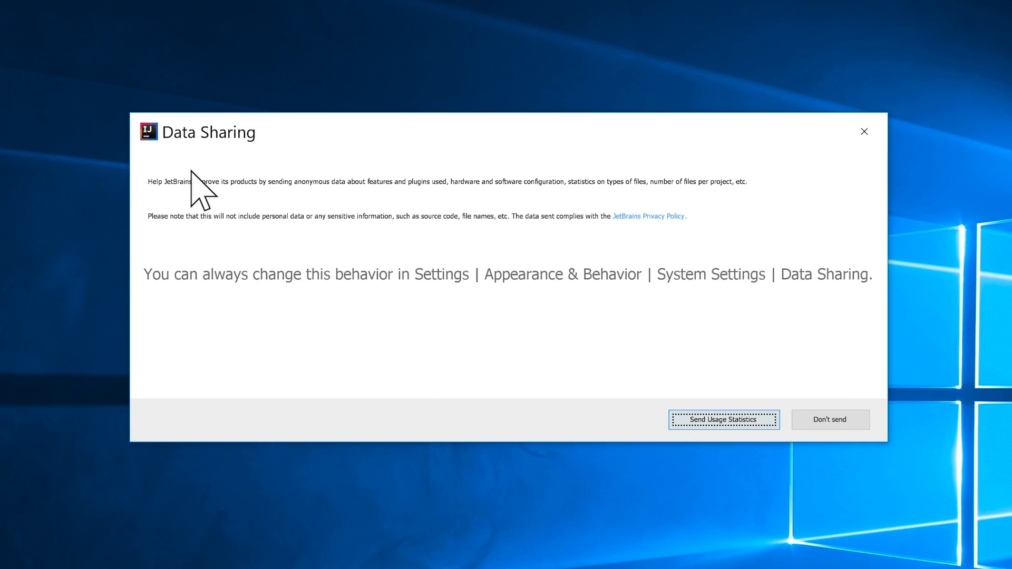
mouse_move(548, 426)
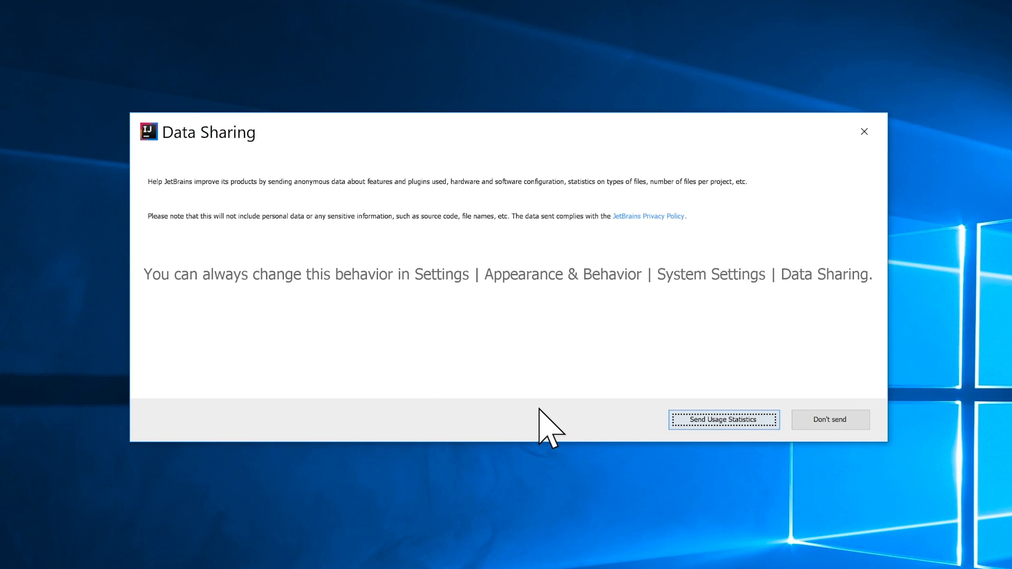
mouse_move(694, 442)
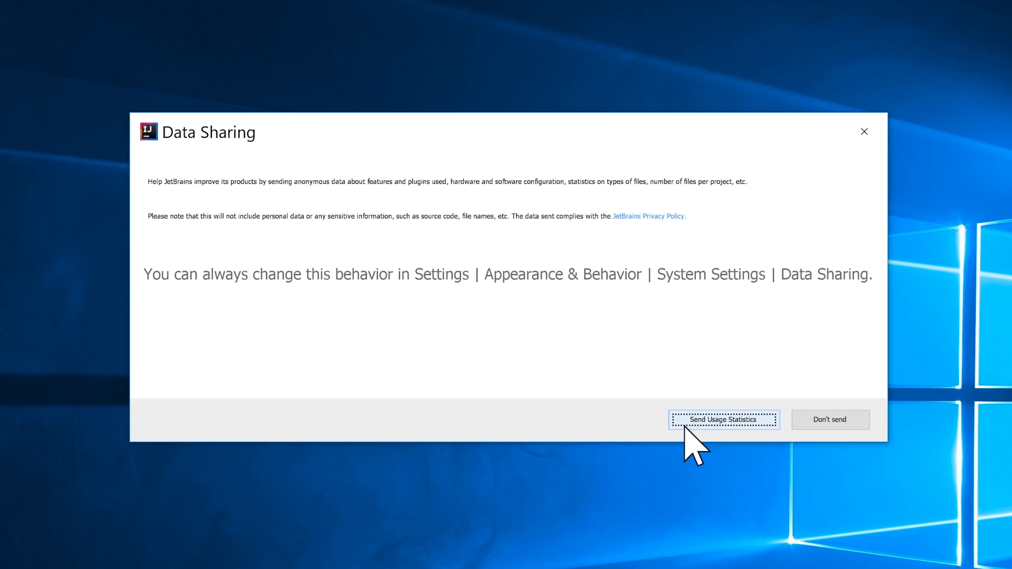
mouse_move(830, 420)
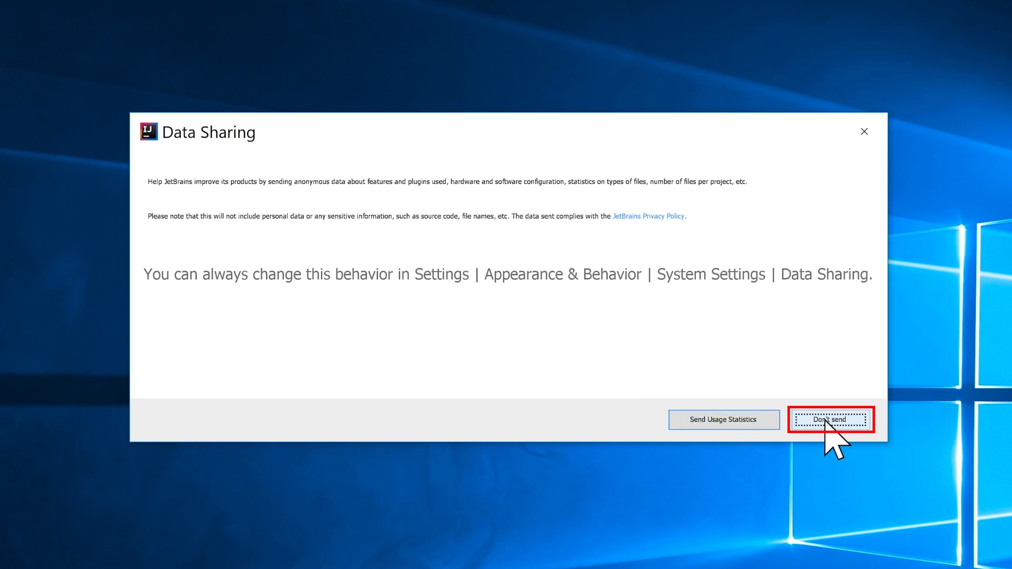
Choose Don't send to decline sharing anonymous usage statistics with JetBrains.
left_click(831, 419)
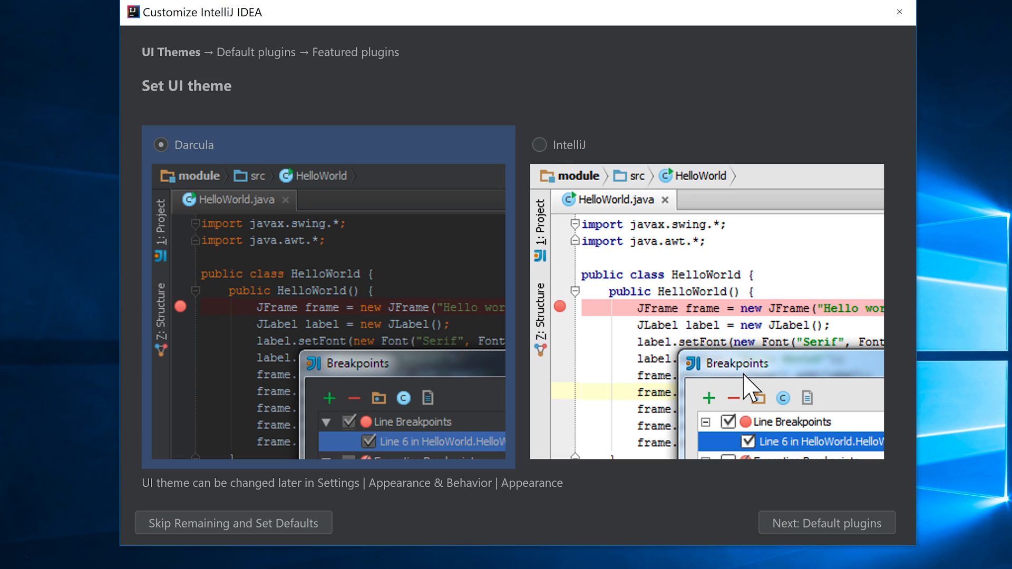
mouse_move(539, 138)
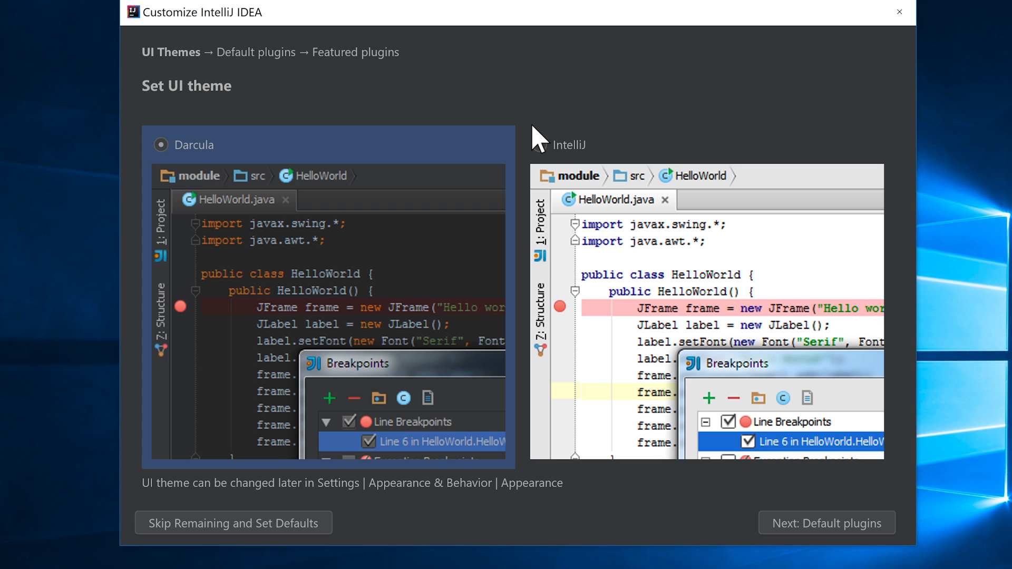
mouse_move(510, 373)
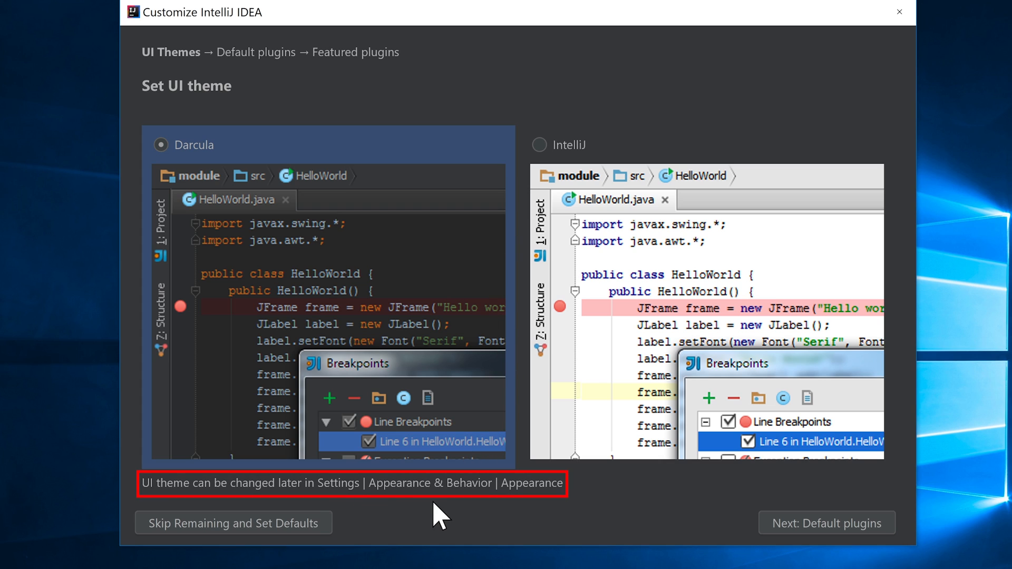
mouse_move(552, 181)
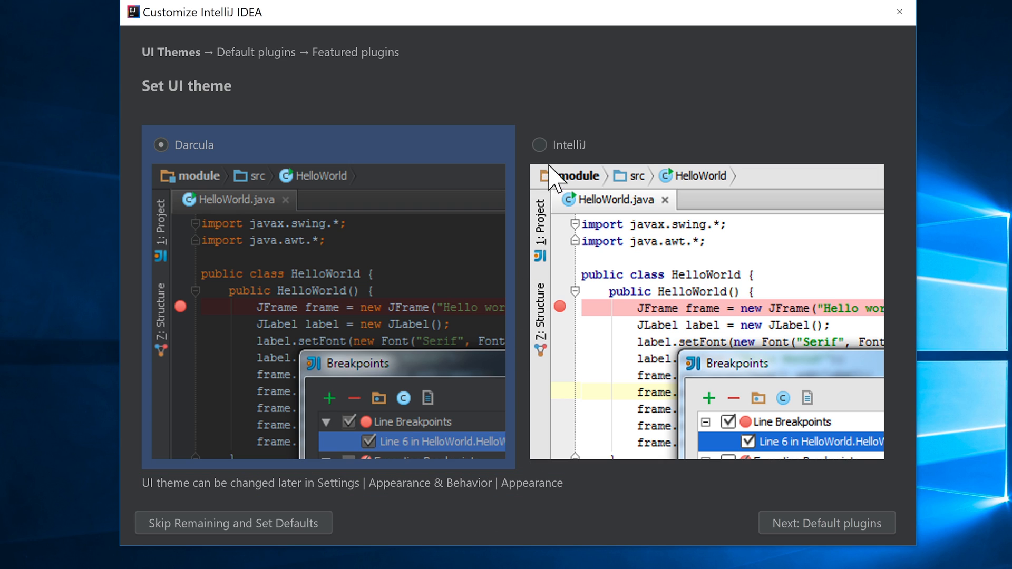
Select the light IntelliJ UI theme and proceed to the Default plugins step.
left_click(536, 145)
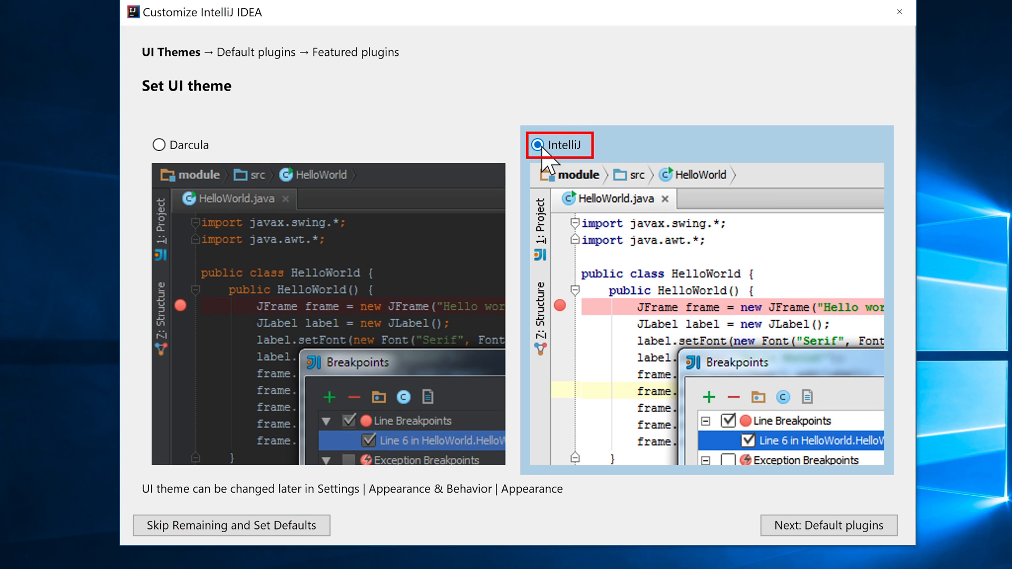
mouse_move(189, 197)
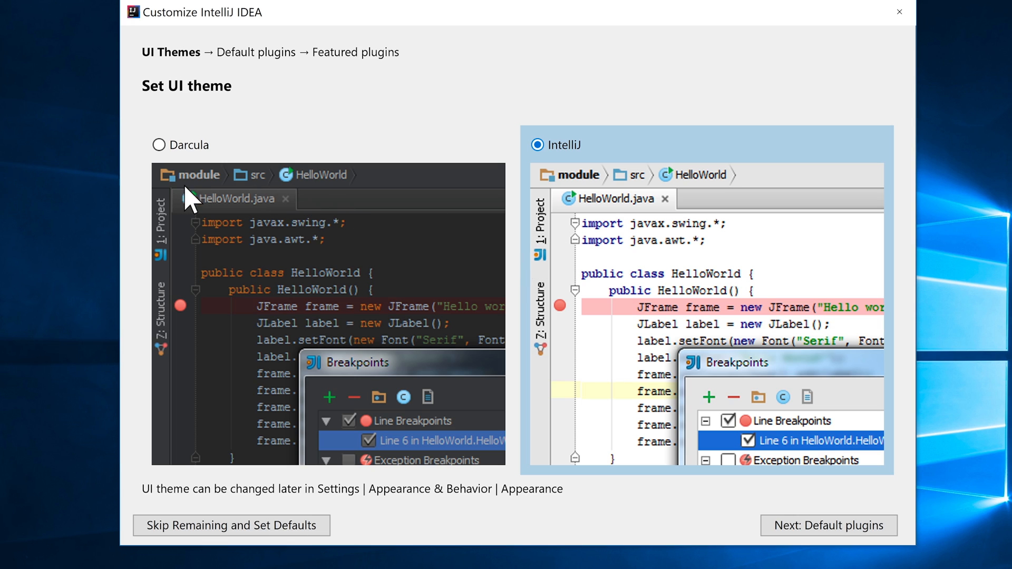
mouse_move(728, 498)
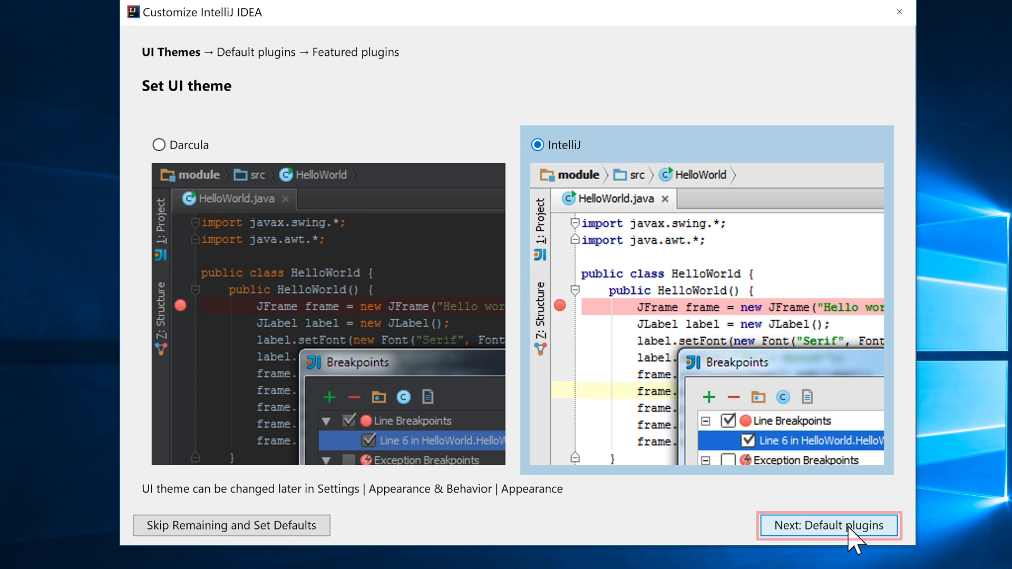
left_click(828, 524)
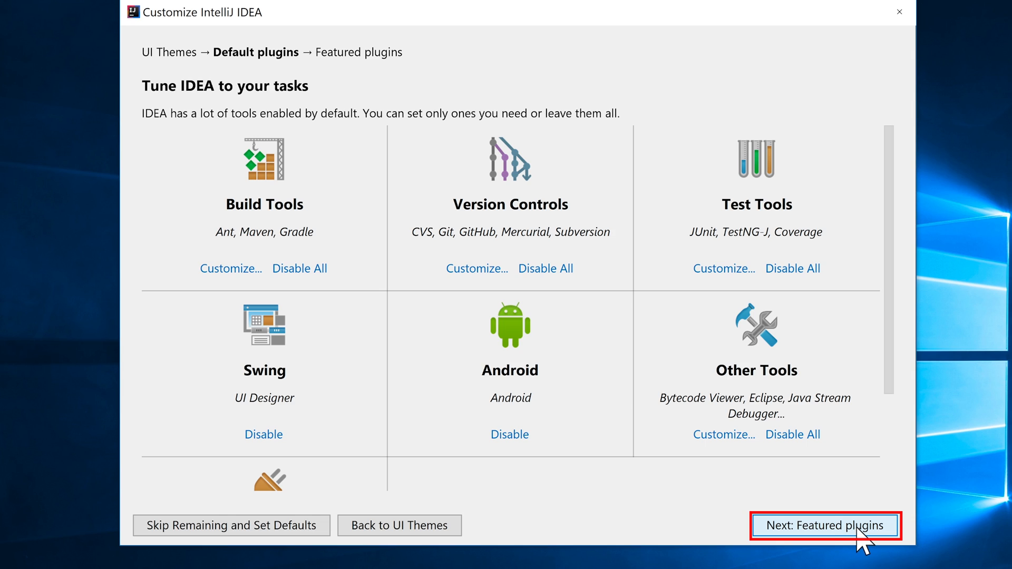
Skip the featured plugins and start using IntelliJ IDEA with only the default plugins.
left_click(825, 525)
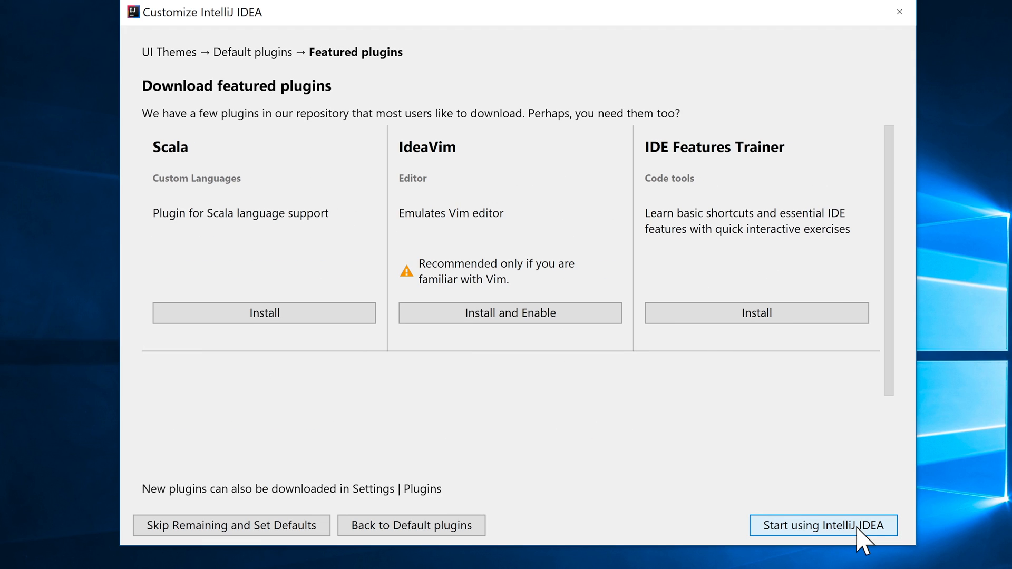
mouse_move(325, 281)
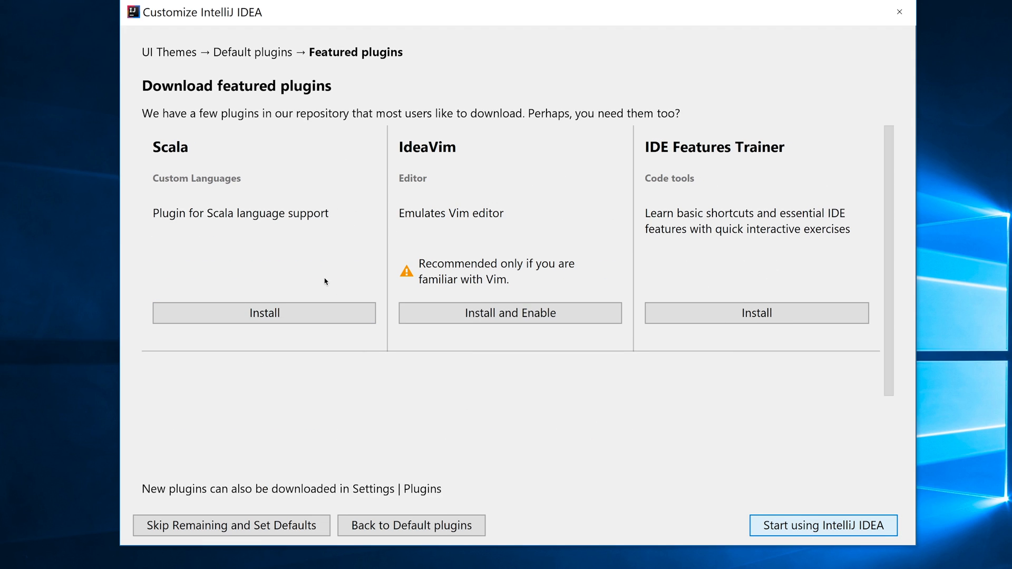
mouse_move(662, 413)
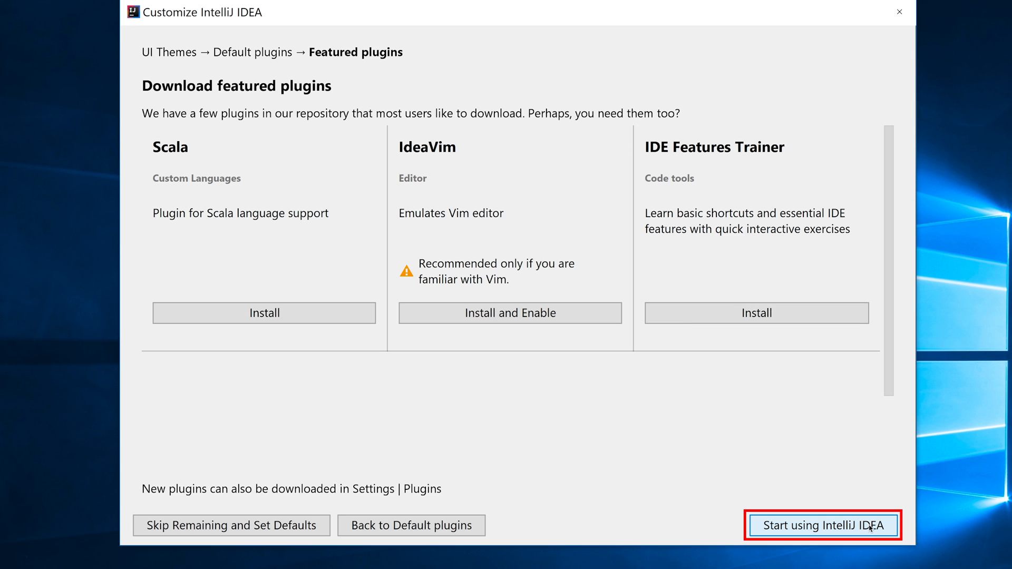
left_click(822, 525)
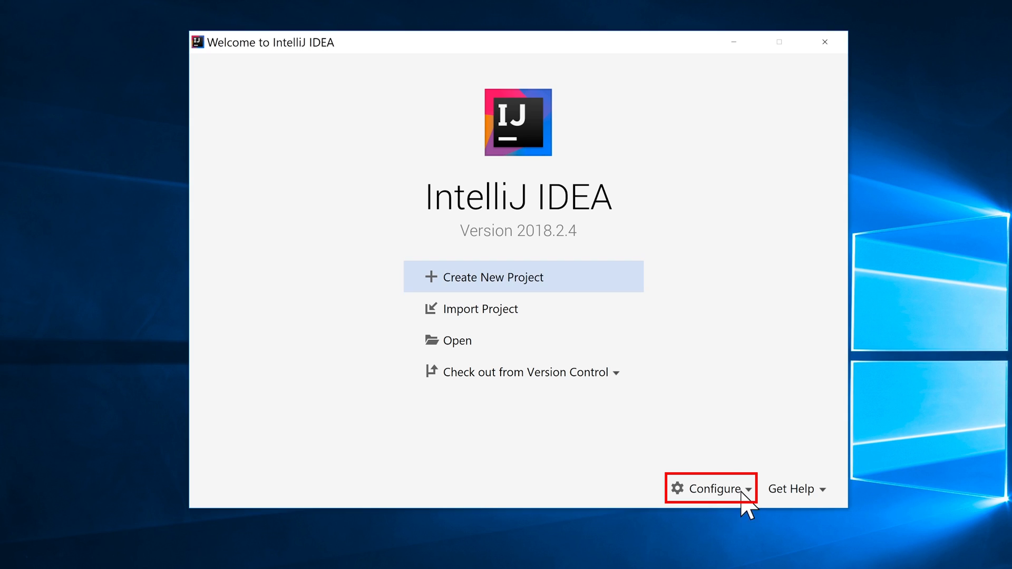
Open Project Structure for New Projects via Configure > Project Defaults on the Welcome screen.
left_click(709, 489)
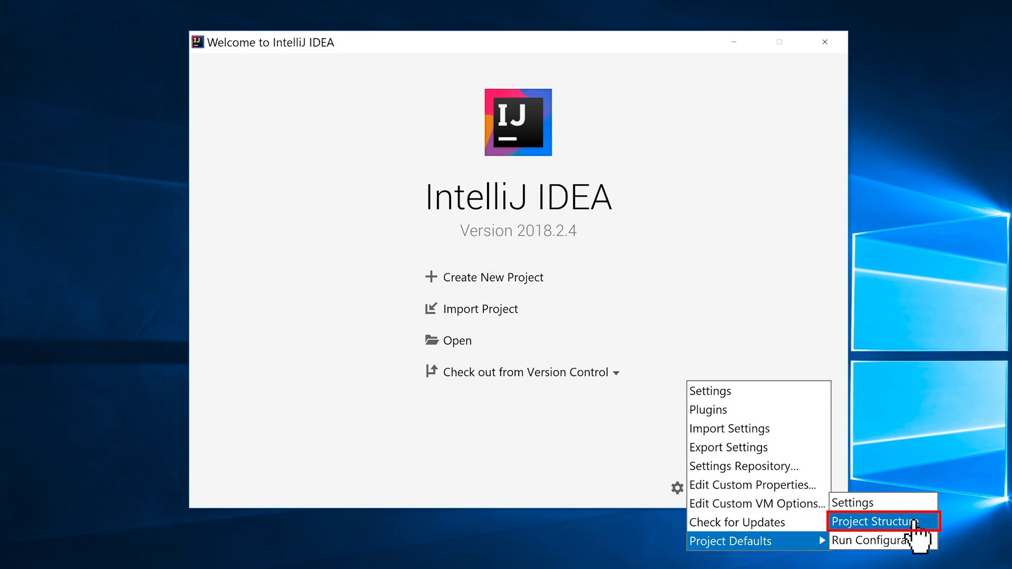
left_click(875, 522)
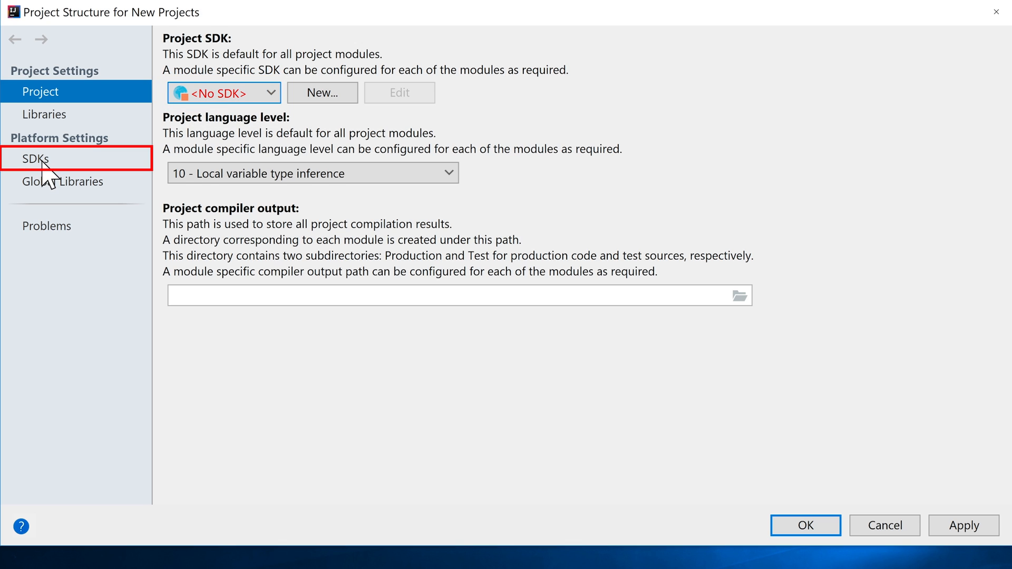
Review the configured SDKs, then begin adding a new JDK as the Project SDK.
left_click(35, 158)
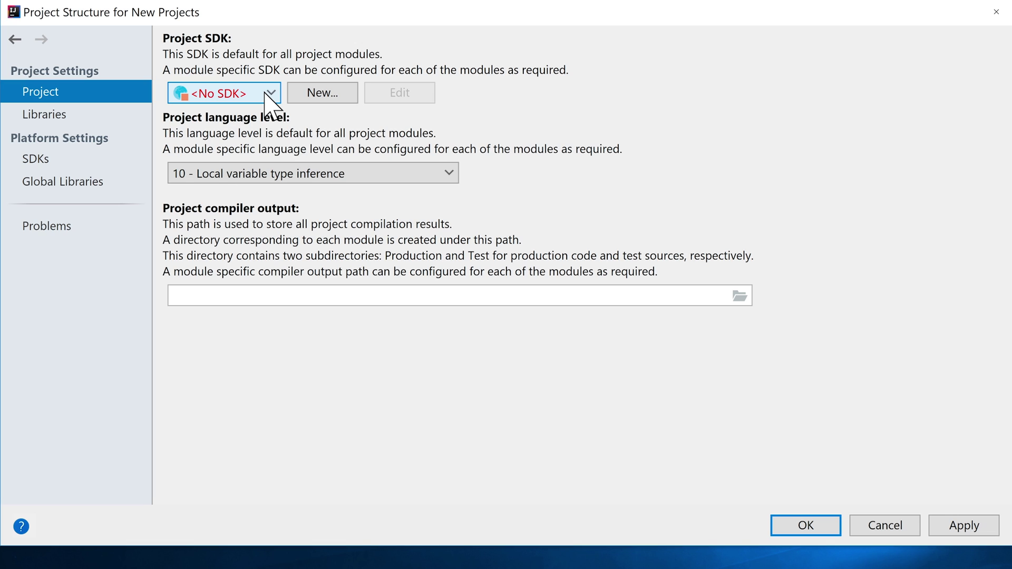
left_click(321, 93)
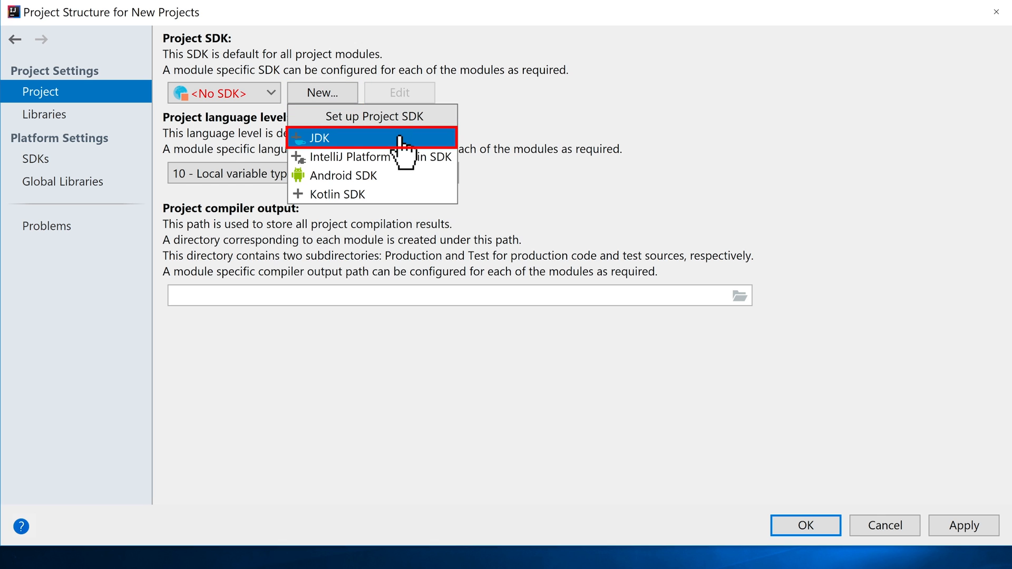
left_click(320, 137)
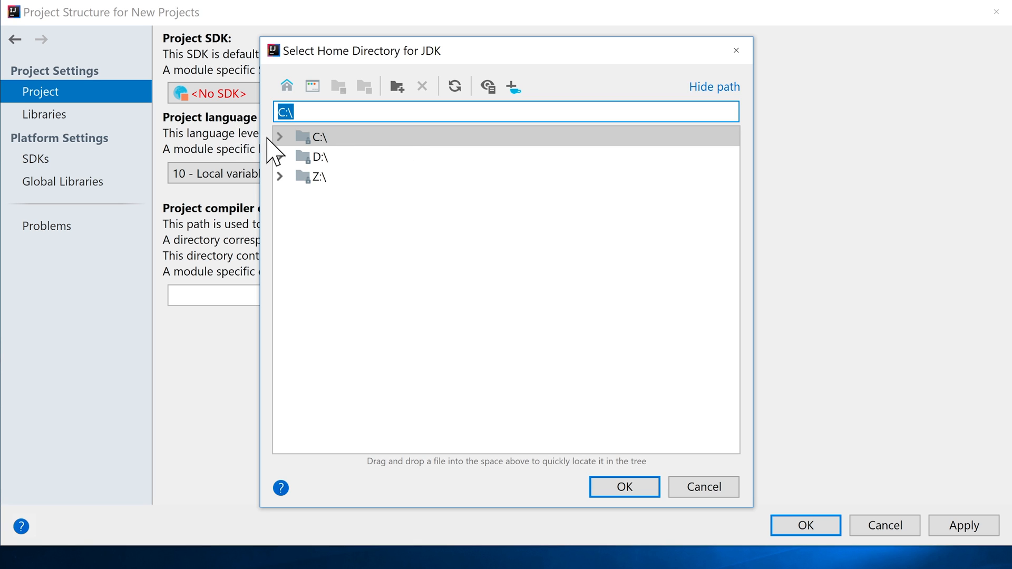
Select C:\Program Files\Java\jdk-11 as the JDK home directory.
left_click(280, 136)
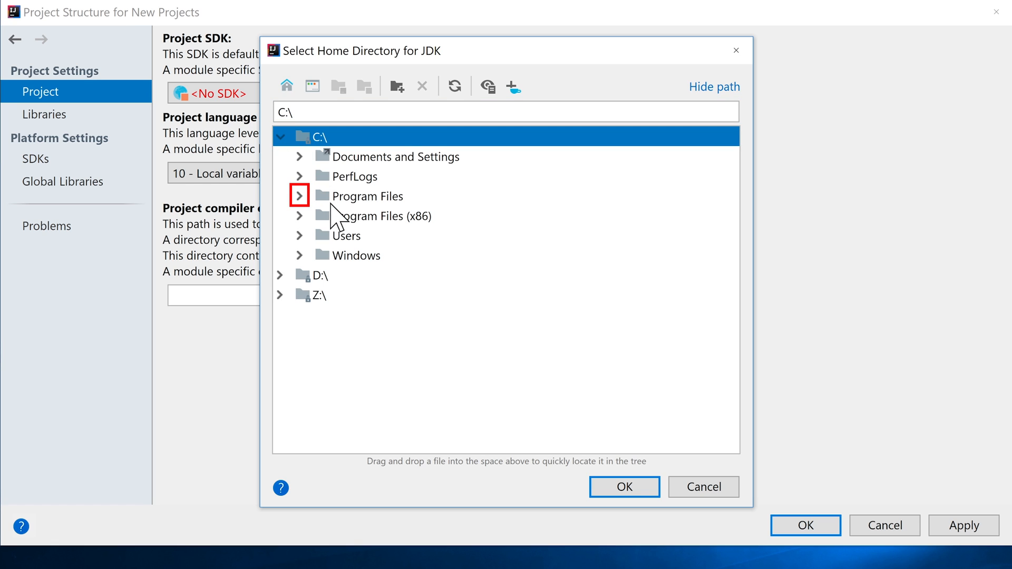
mouse_move(312, 224)
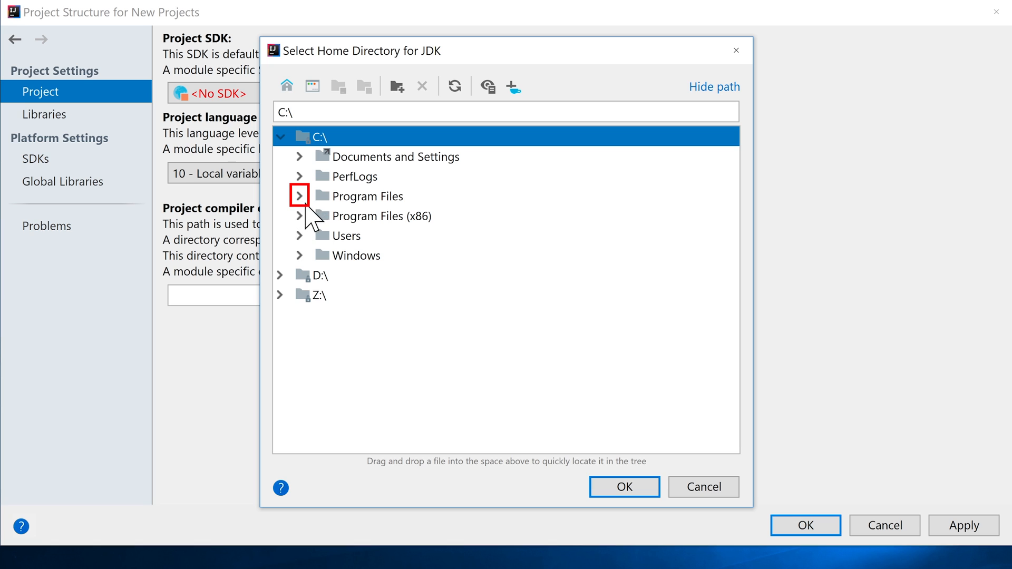
left_click(299, 195)
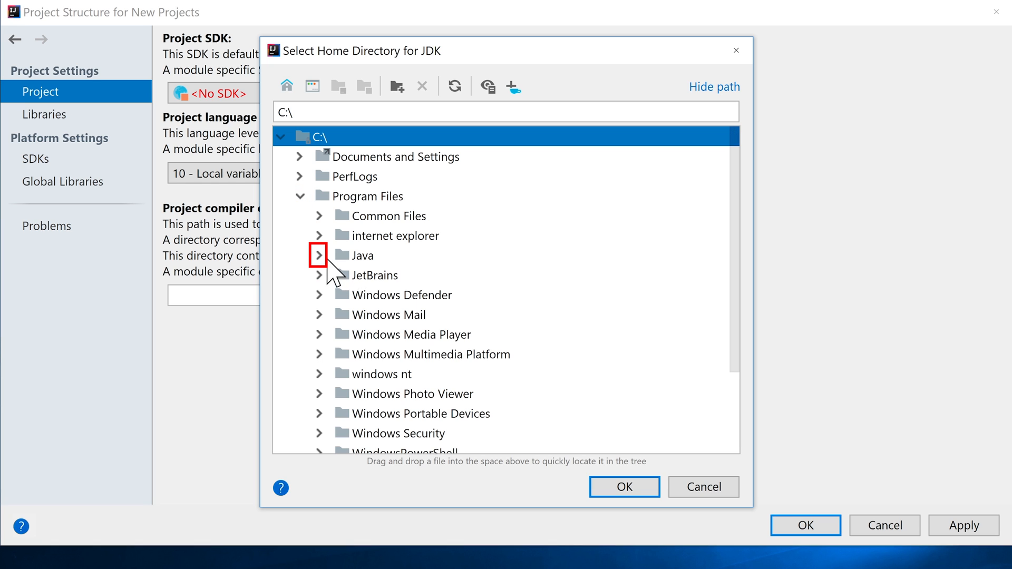
left_click(319, 255)
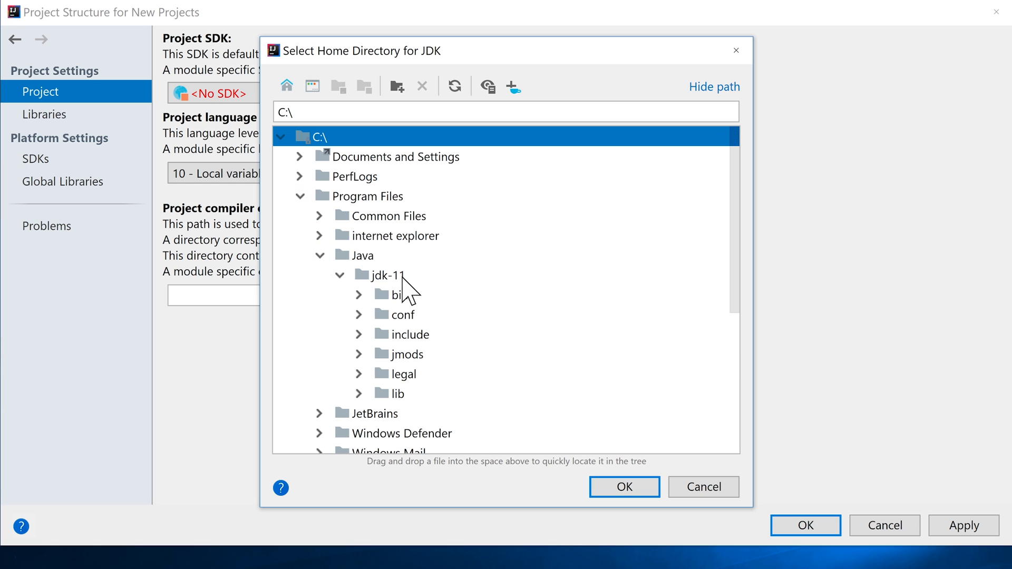
left_click(387, 275)
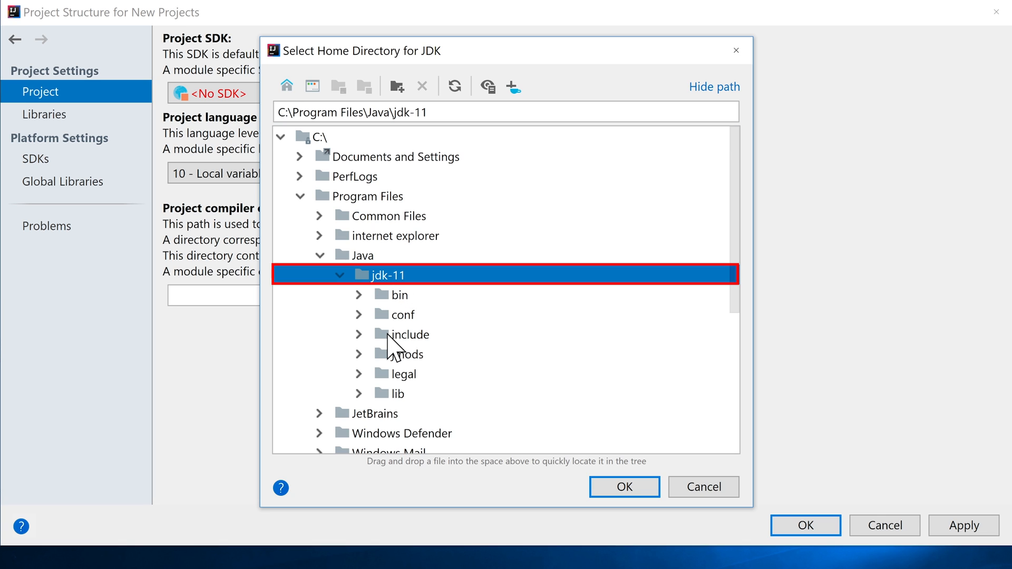
mouse_move(380, 296)
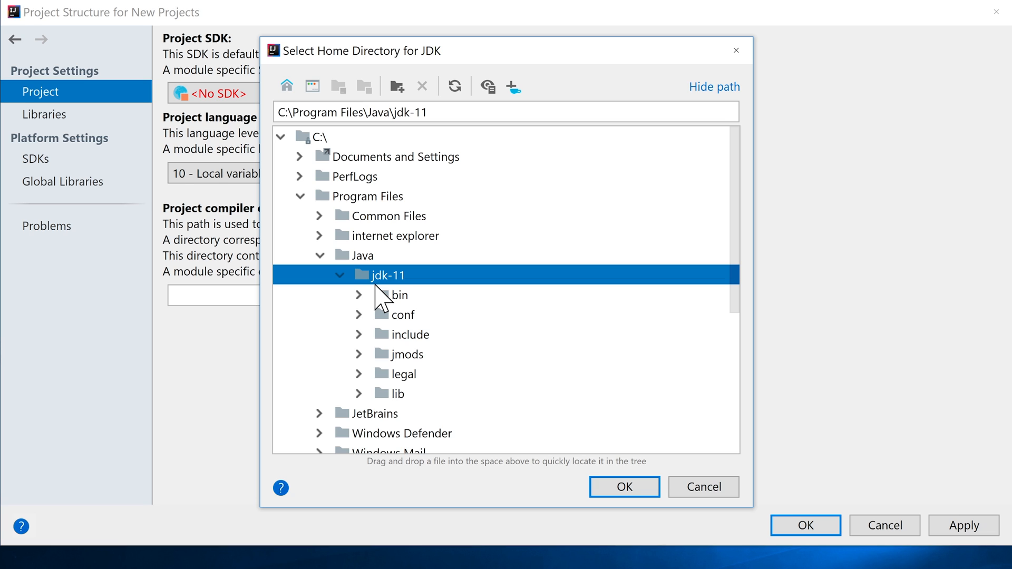
mouse_move(368, 345)
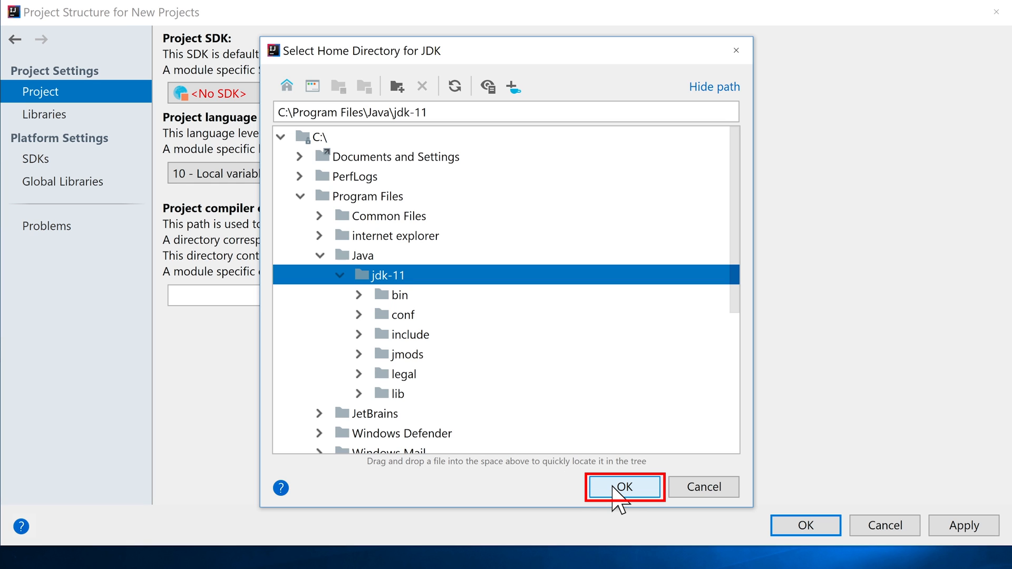
Confirm jdk-11 and keep '11 (java version "11")' as the Project SDK.
left_click(624, 487)
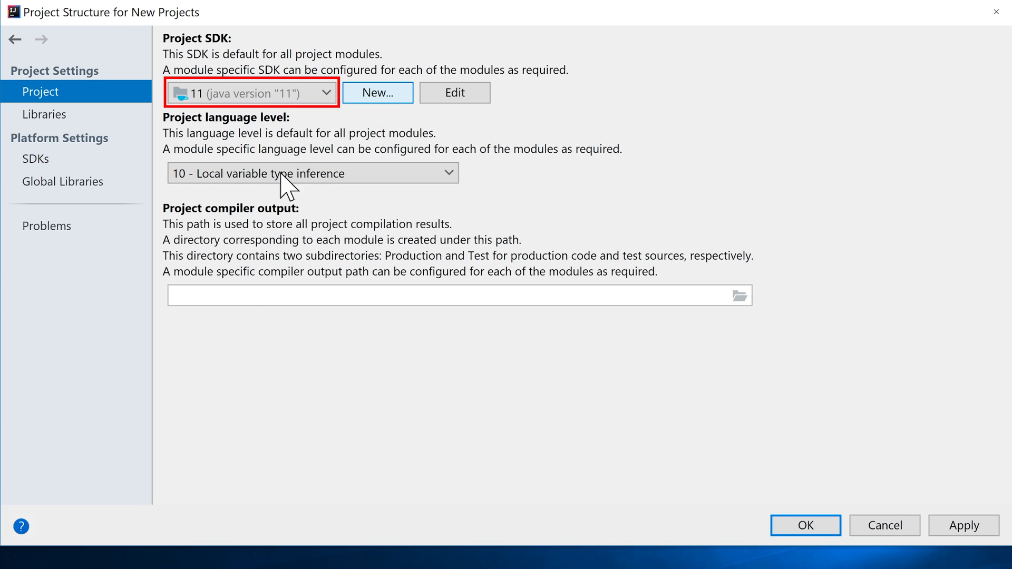
left_click(325, 92)
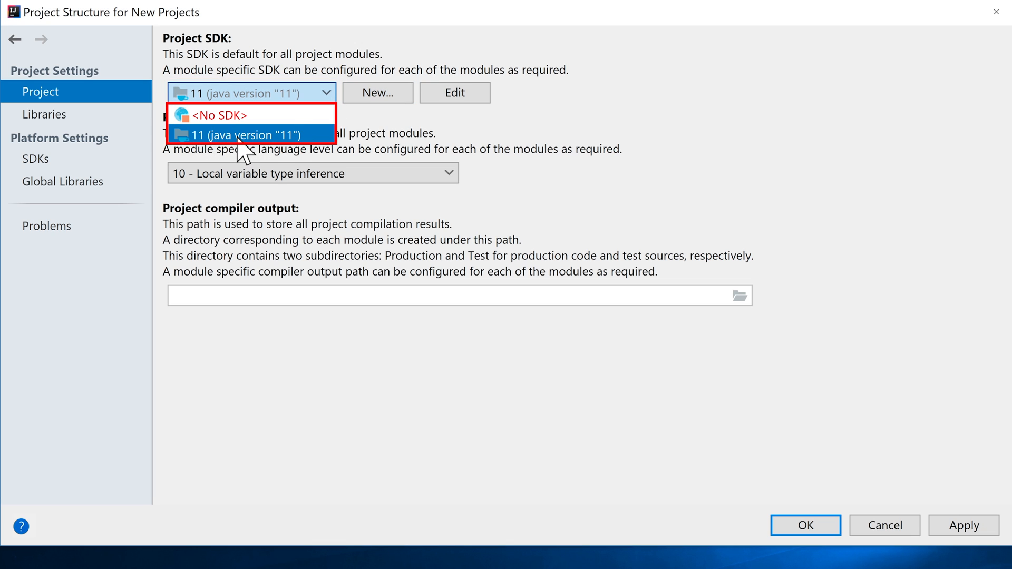
left_click(251, 135)
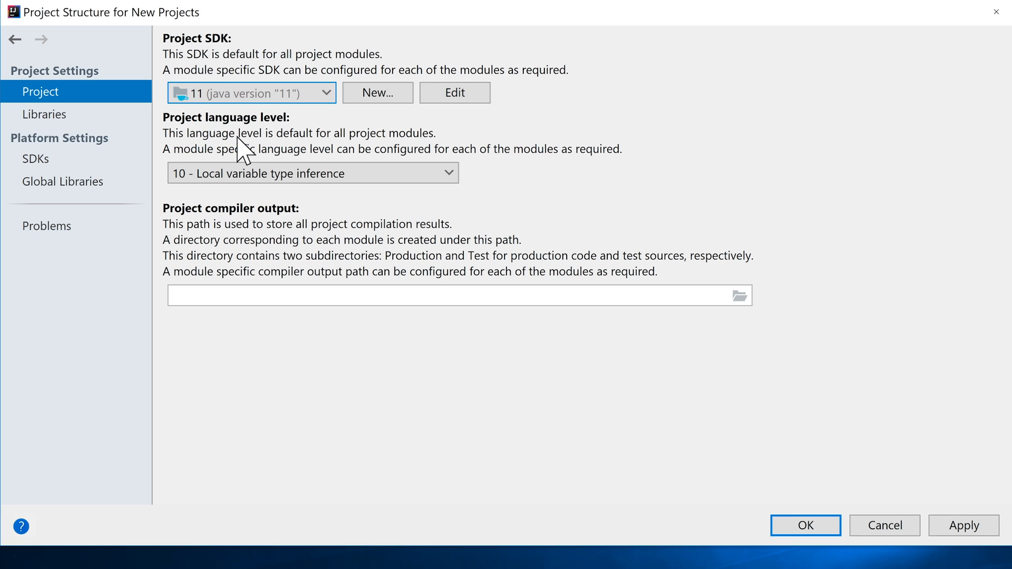
mouse_move(267, 161)
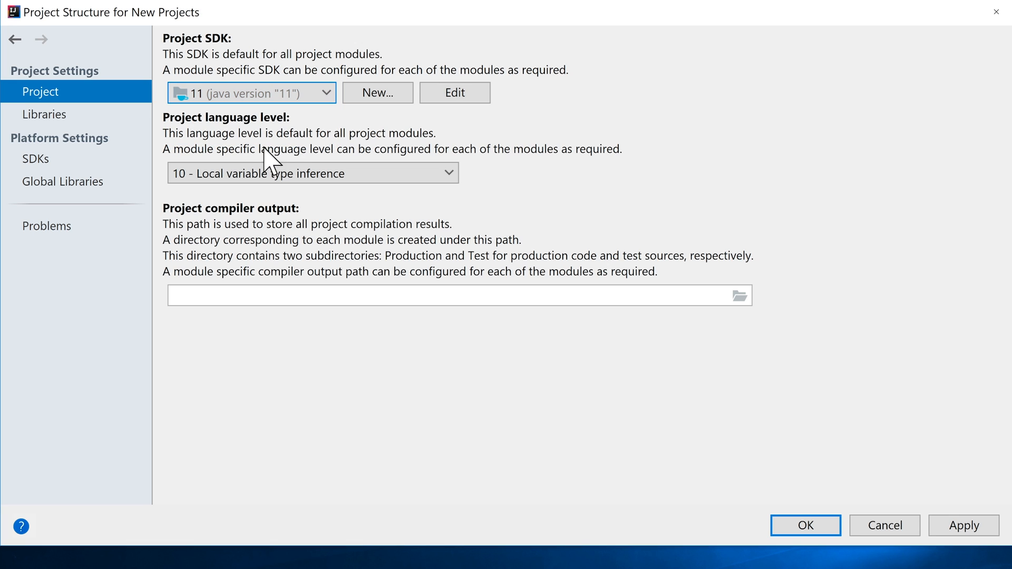
mouse_move(226, 152)
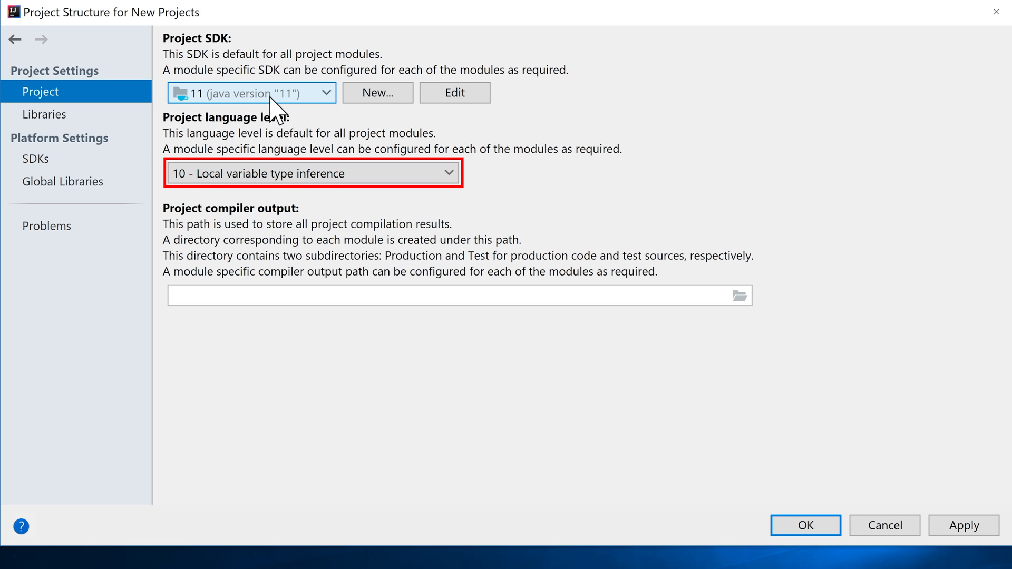
mouse_move(468, 213)
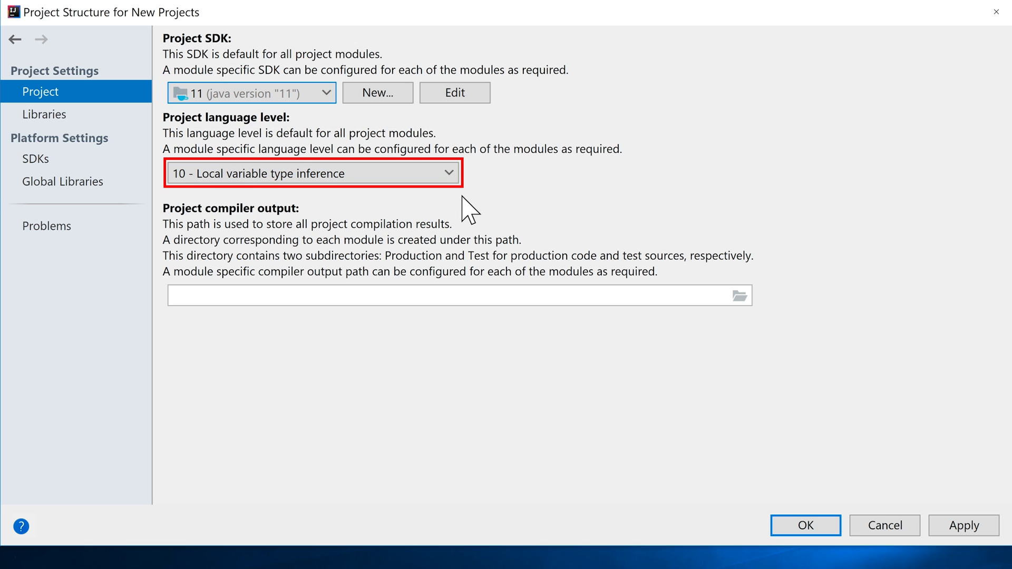
Set the language level to '11 - Local variable syntax for lambda parameters', accepting the experimental notice.
left_click(311, 173)
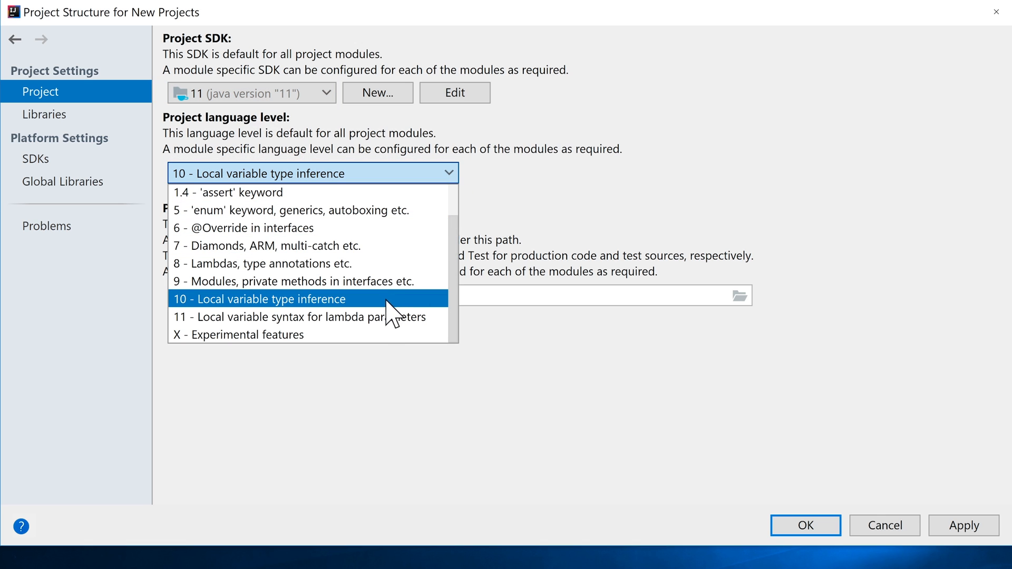
left_click(280, 317)
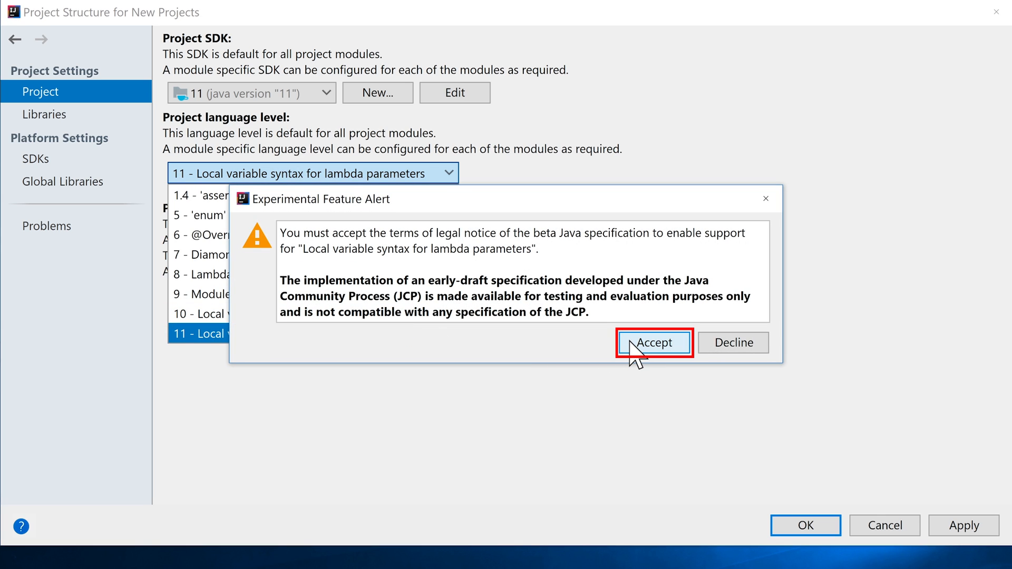
left_click(653, 342)
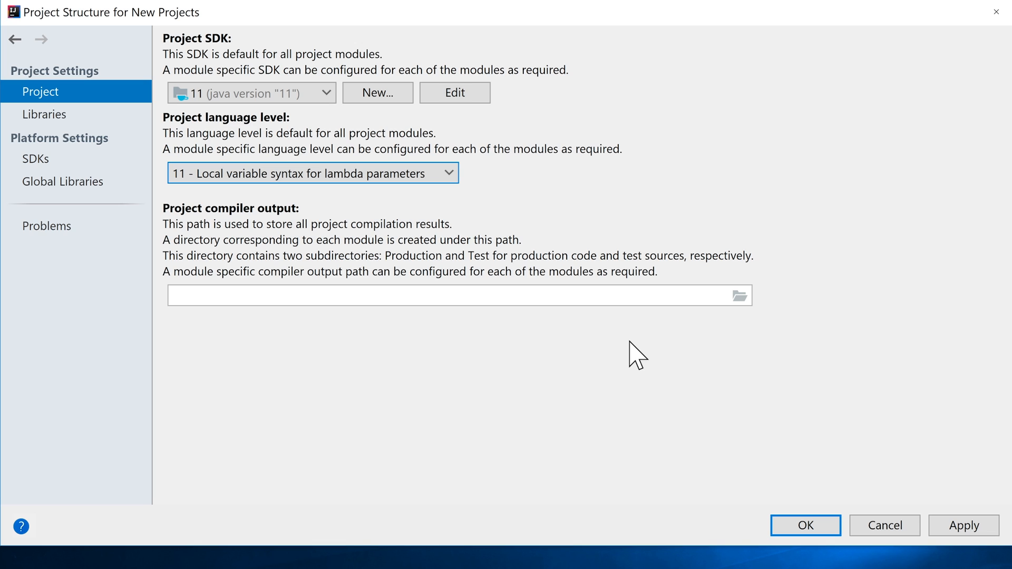
mouse_move(202, 123)
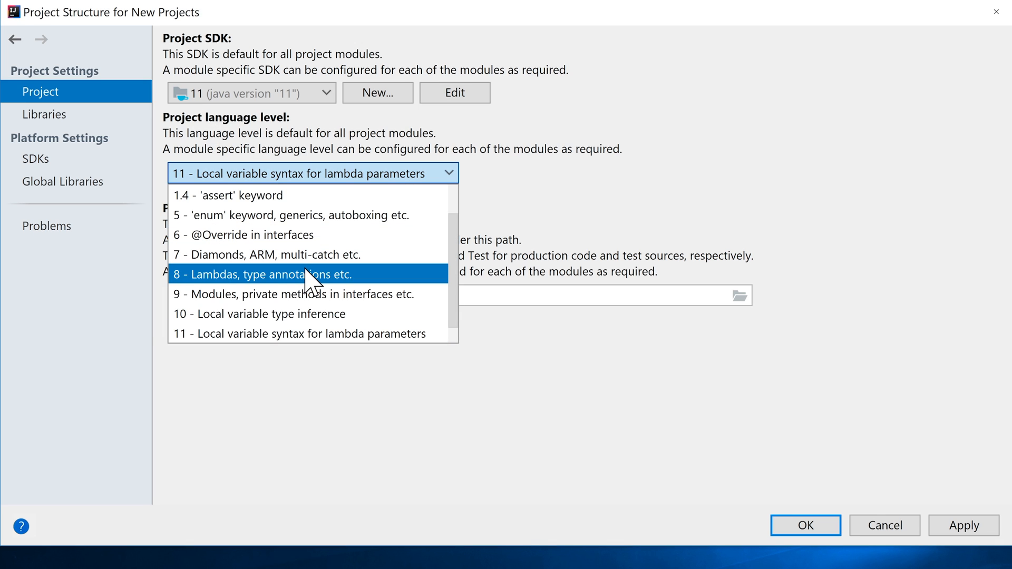
left_click(299, 333)
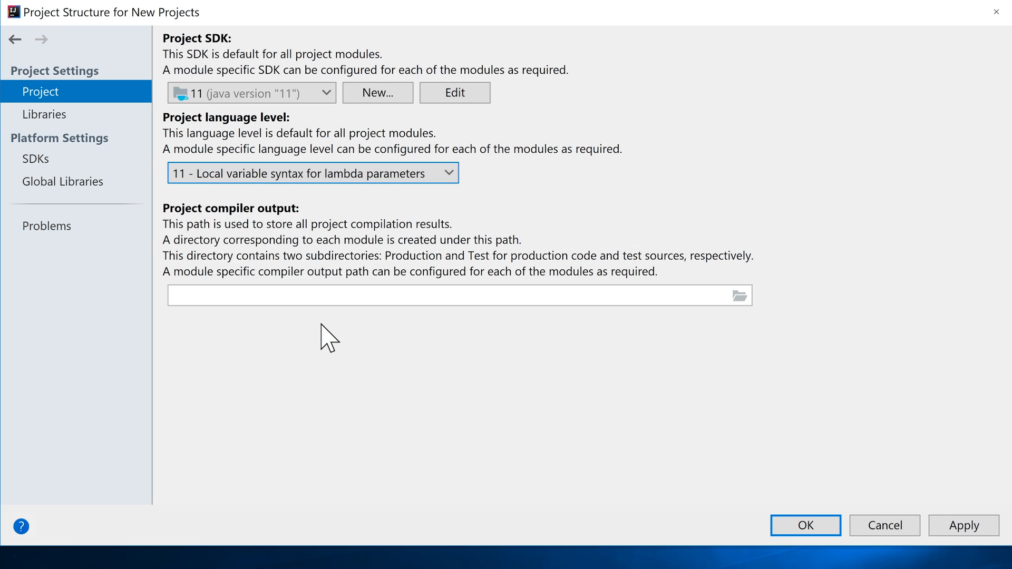
mouse_move(804, 525)
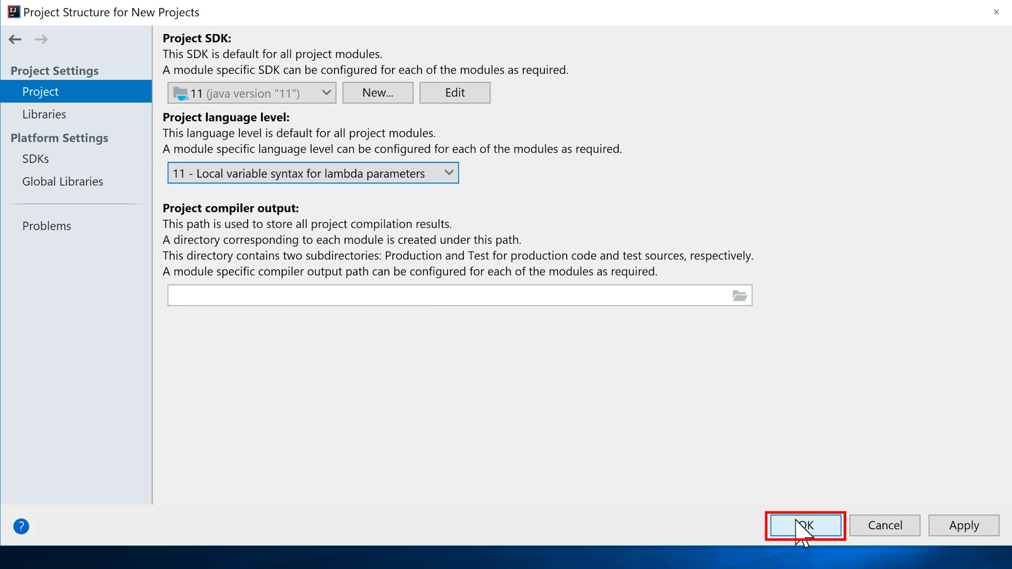
Save the new-project structure defaults and open Configure > Settings from the Welcome screen.
left_click(804, 525)
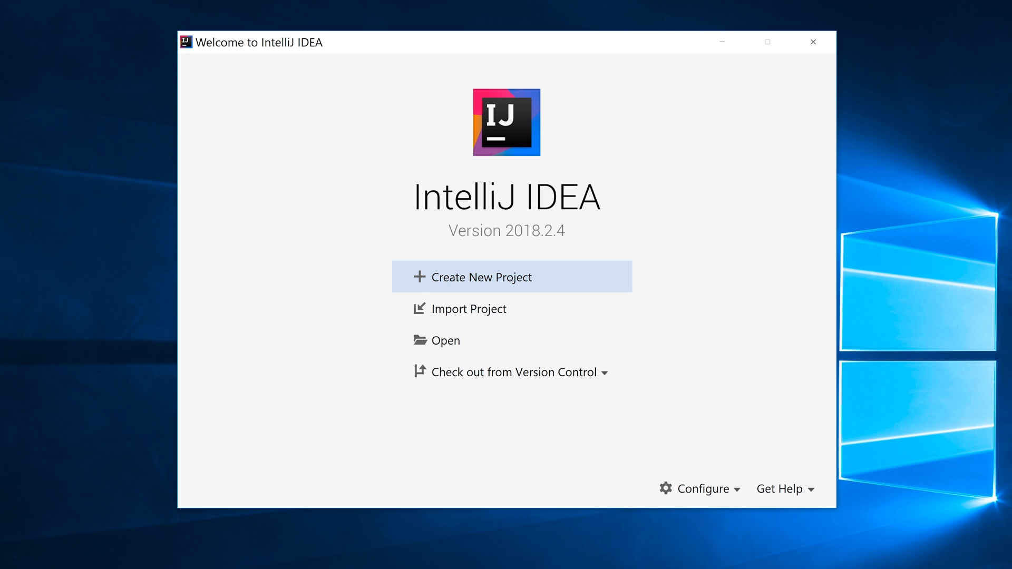
mouse_move(641, 503)
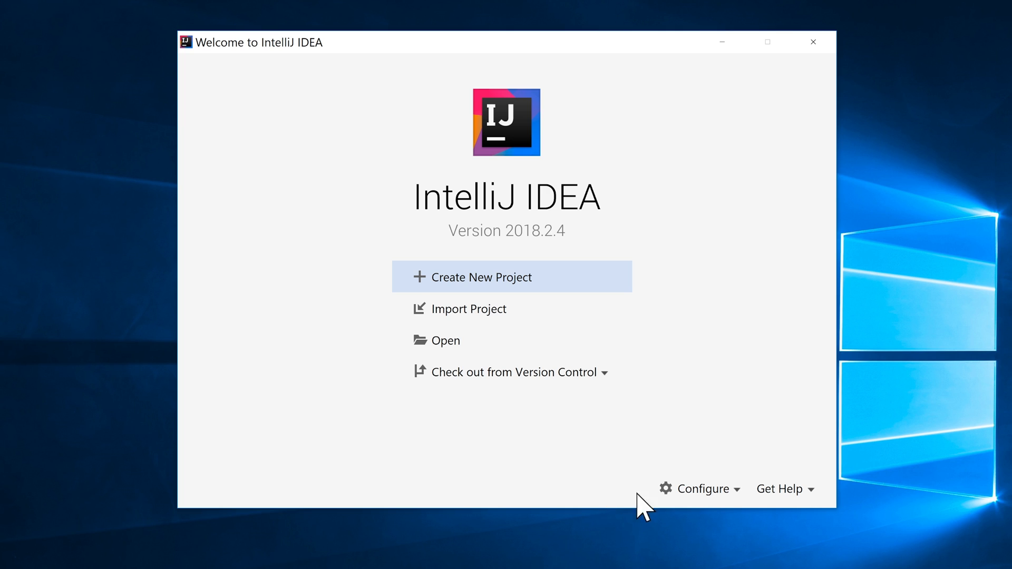
left_click(699, 488)
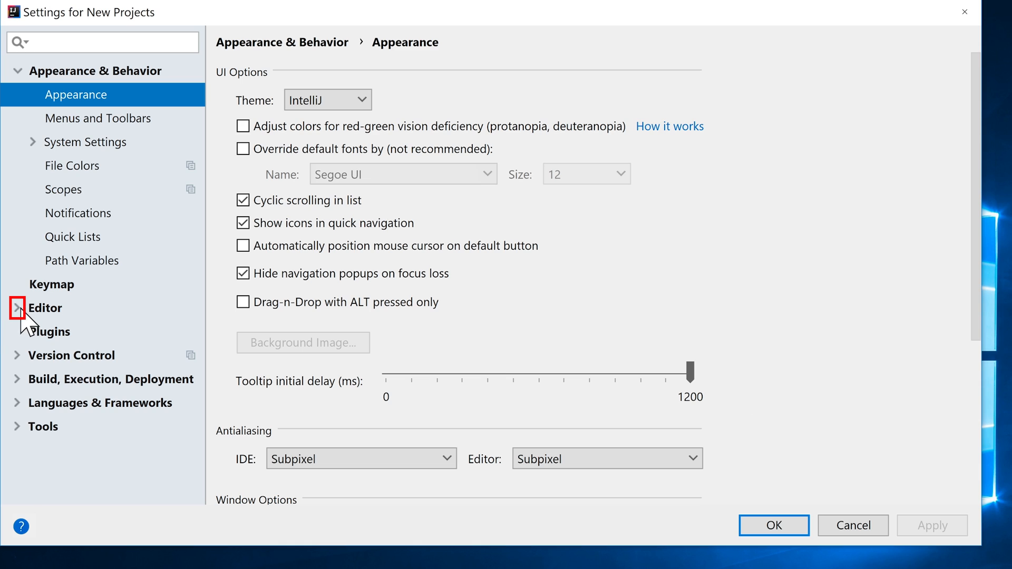
Under Editor > General > Auto Import, enable adding unambiguous imports and optimizing imports on the fly.
left_click(17, 308)
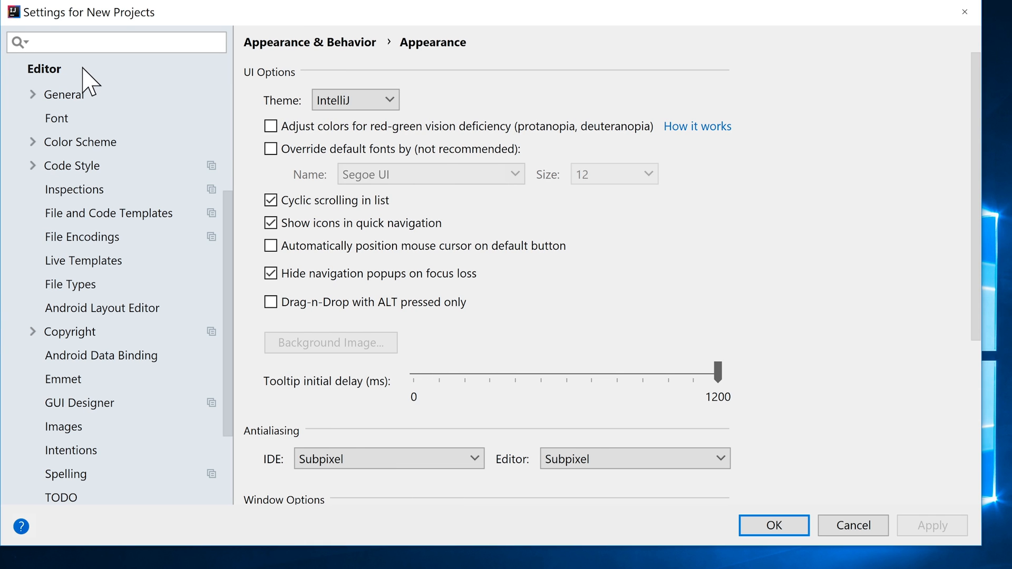
left_click(33, 94)
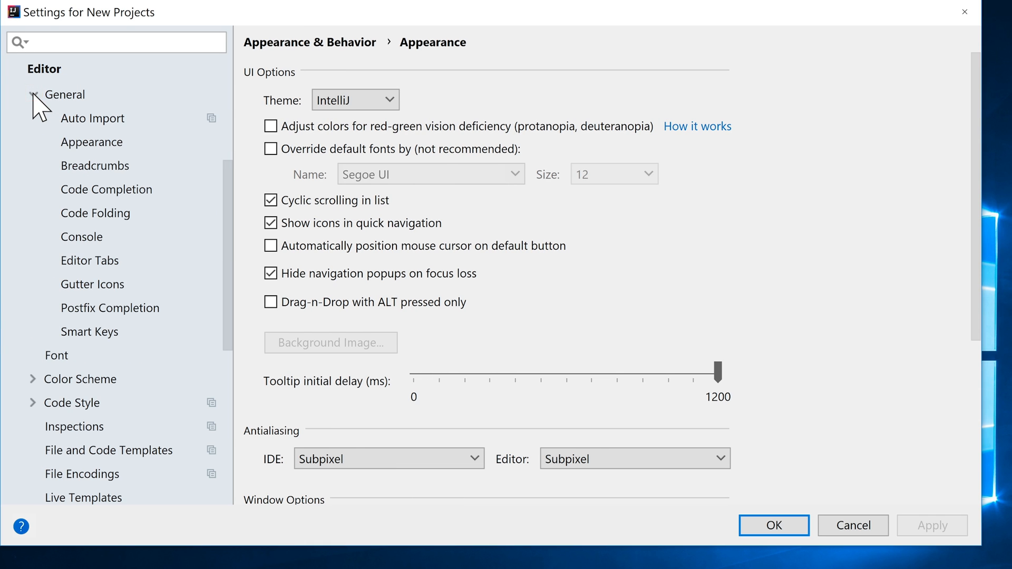
left_click(92, 118)
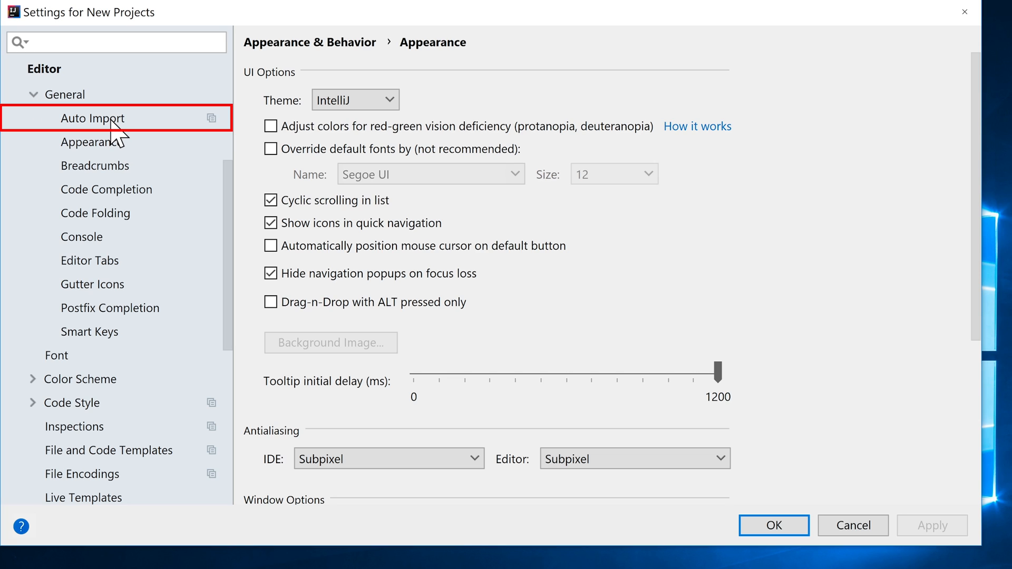
left_click(92, 118)
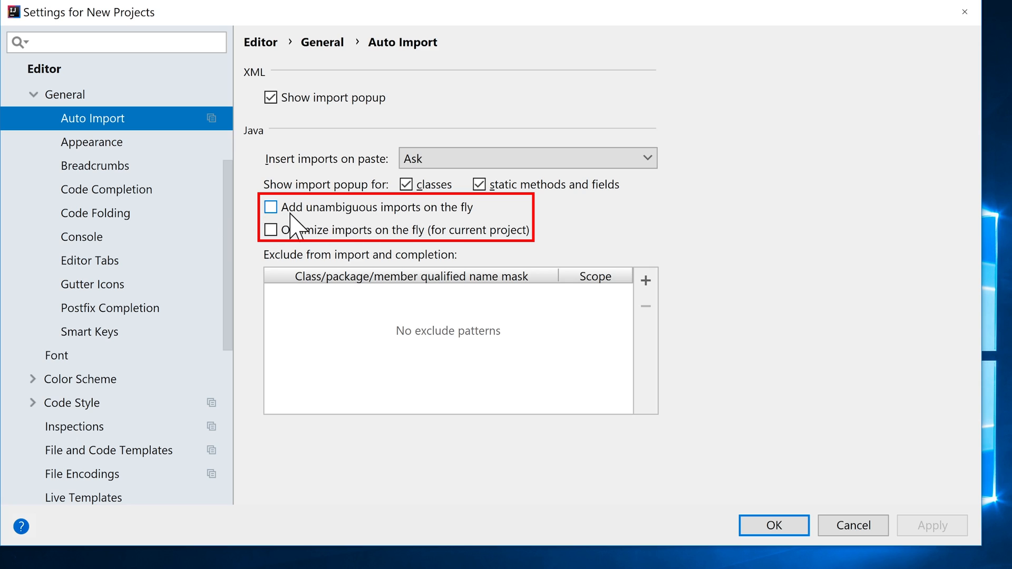
mouse_move(380, 234)
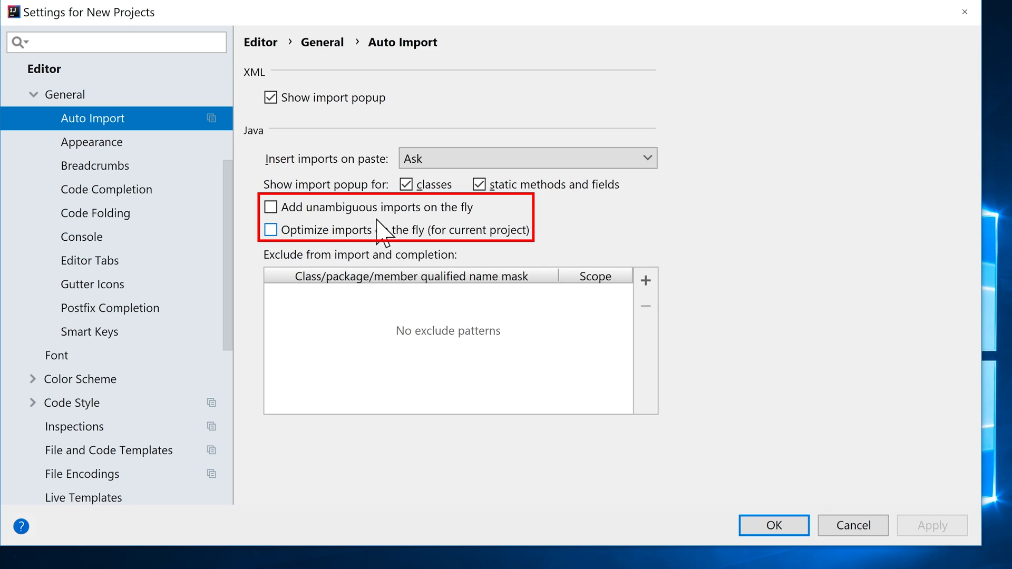
left_click(270, 208)
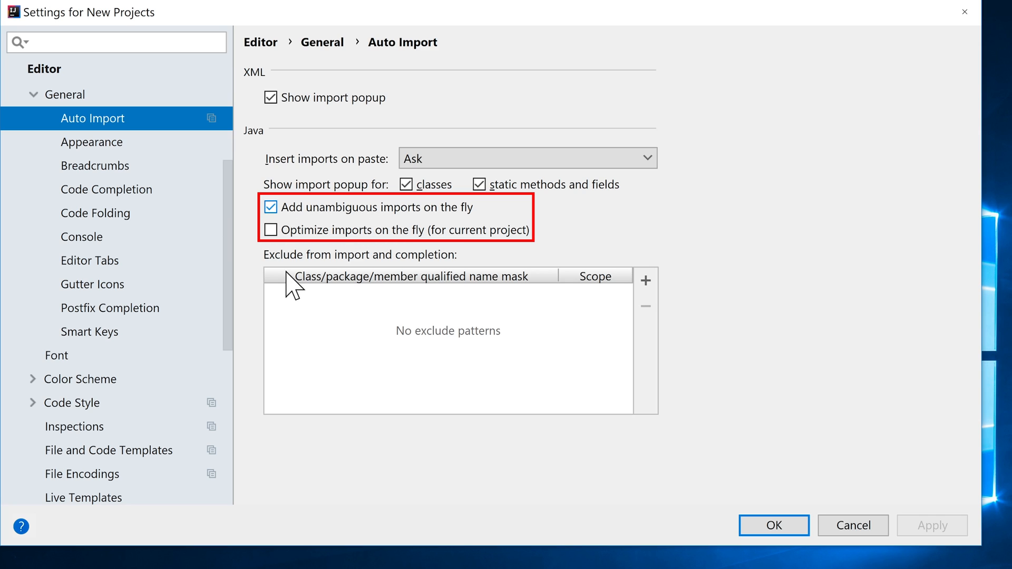
left_click(270, 229)
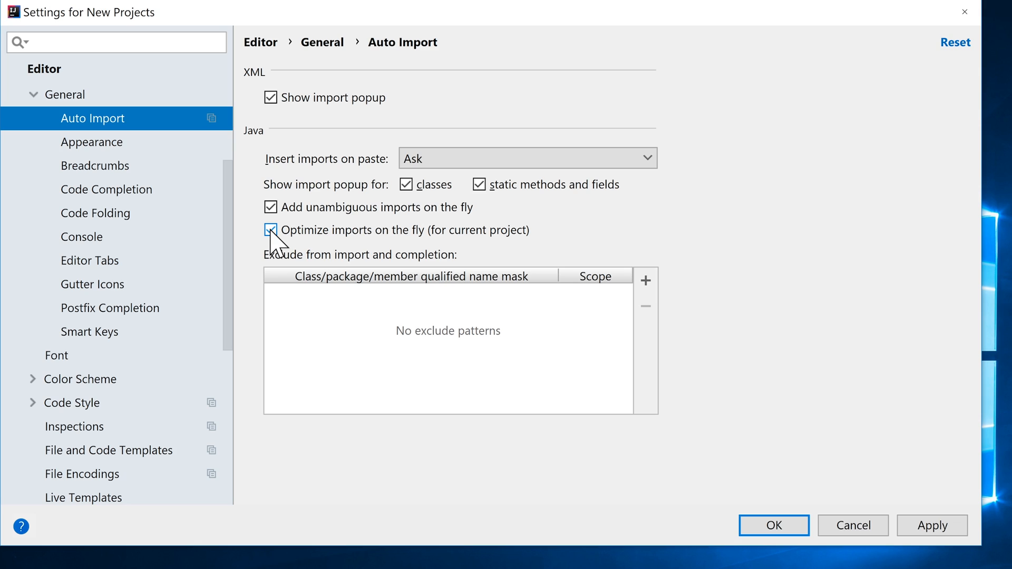
left_click(270, 230)
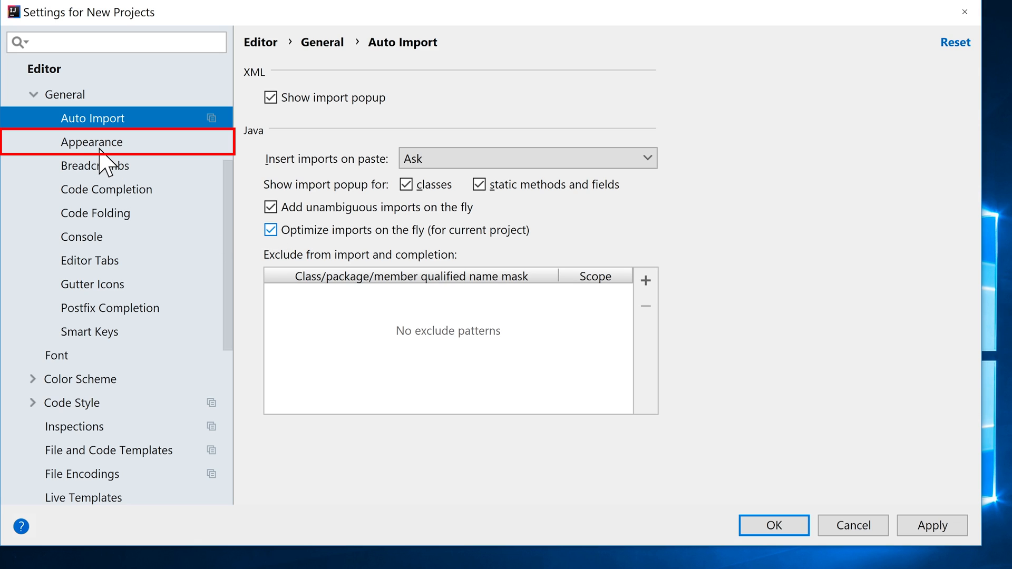
Enable 'Show line numbers' under Editor > General > Appearance for new projects.
left_click(92, 142)
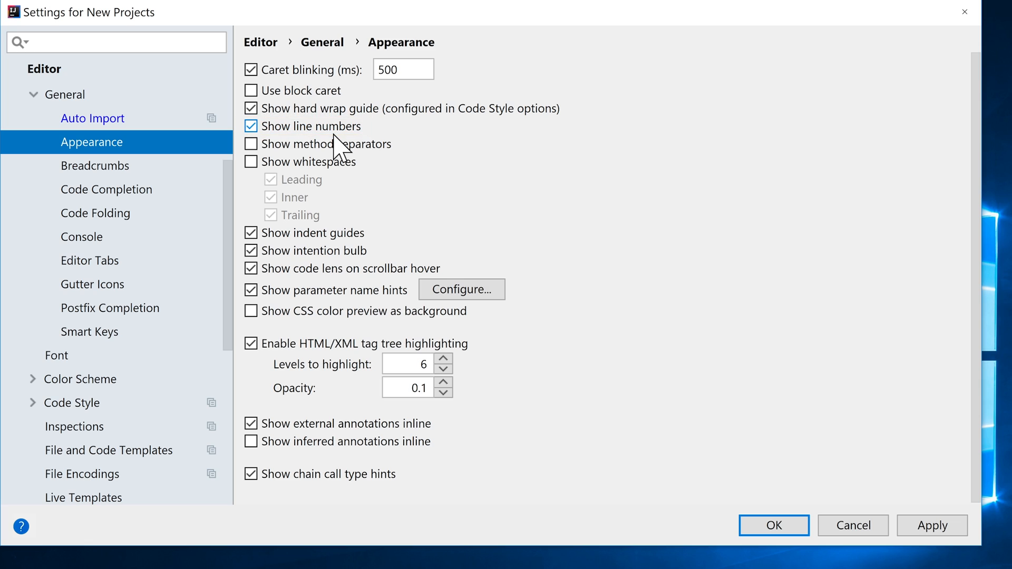
left_click(250, 144)
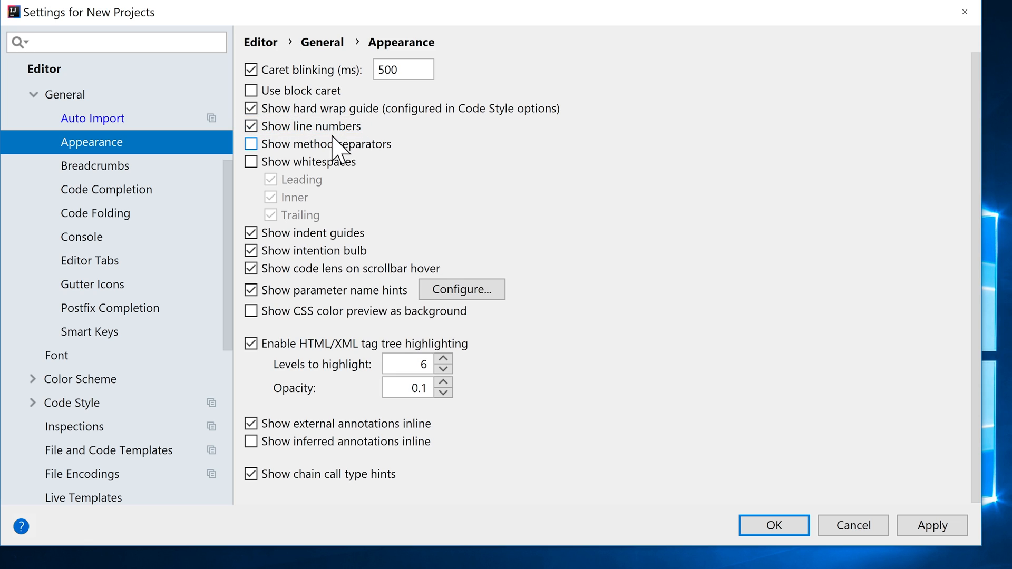
mouse_move(116, 213)
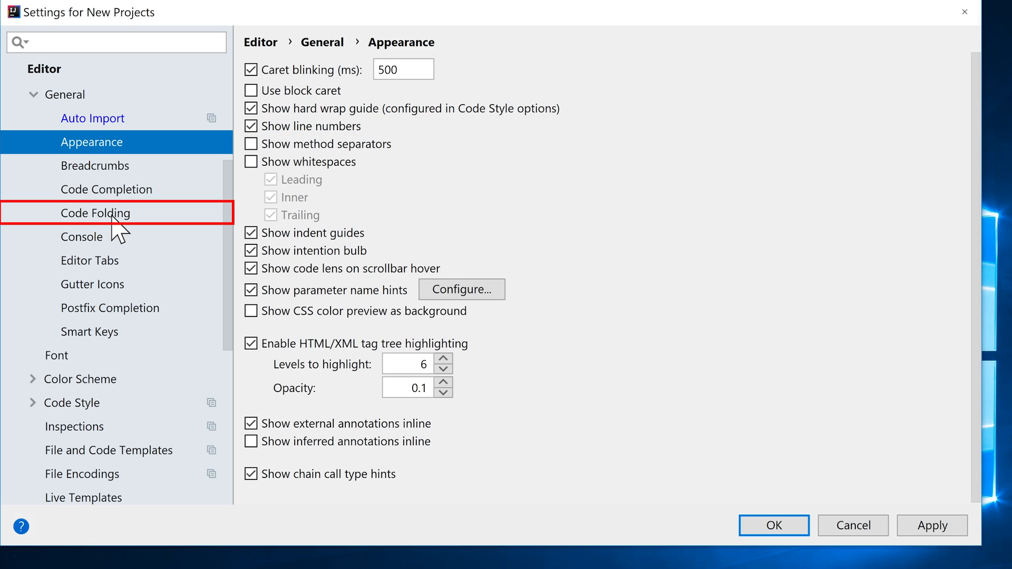
In Code Folding, uncheck Imports, One-line methods, Closures and generic parameters, then save with OK.
left_click(95, 213)
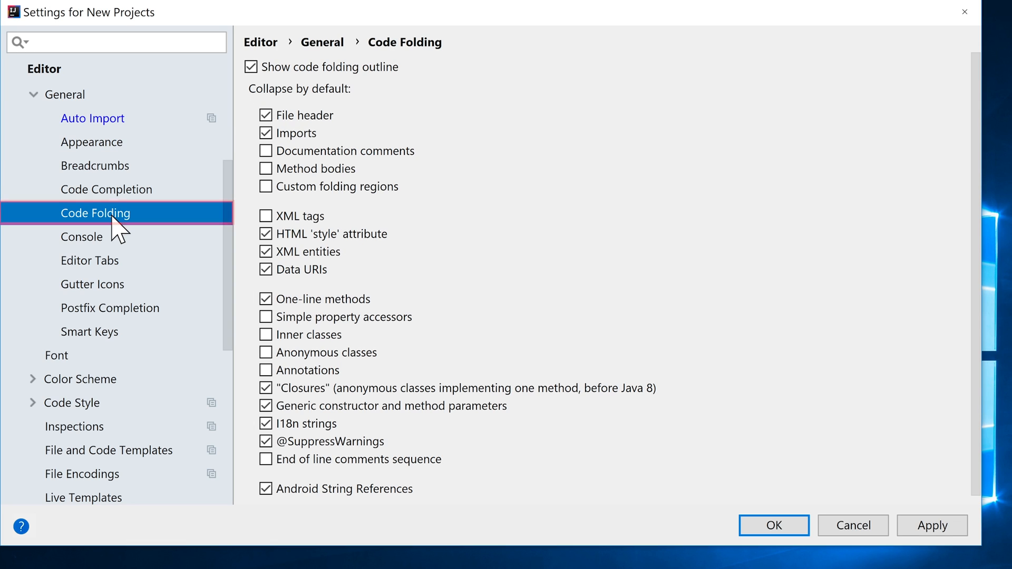
mouse_move(197, 214)
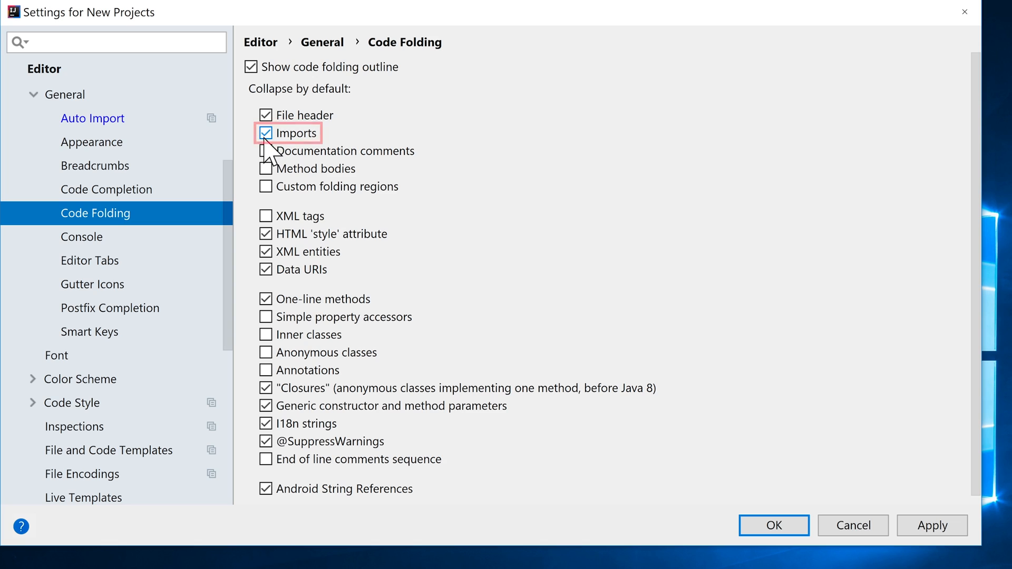
left_click(265, 132)
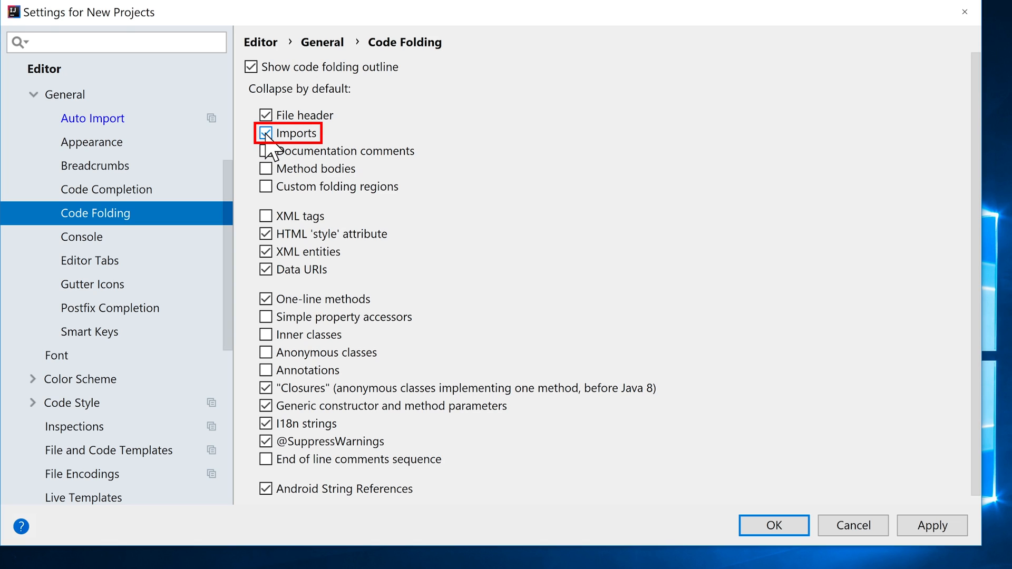
left_click(266, 132)
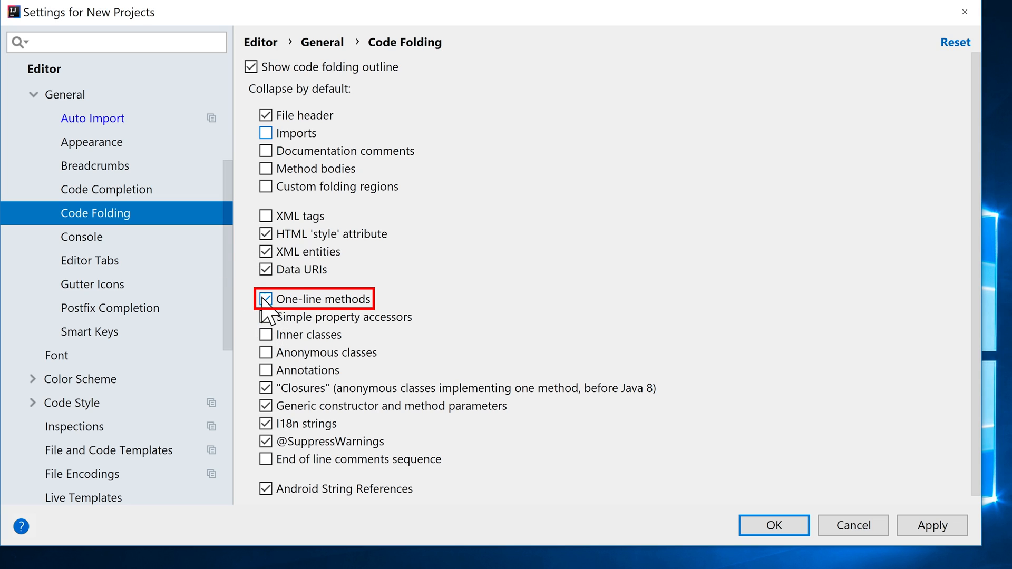
left_click(265, 298)
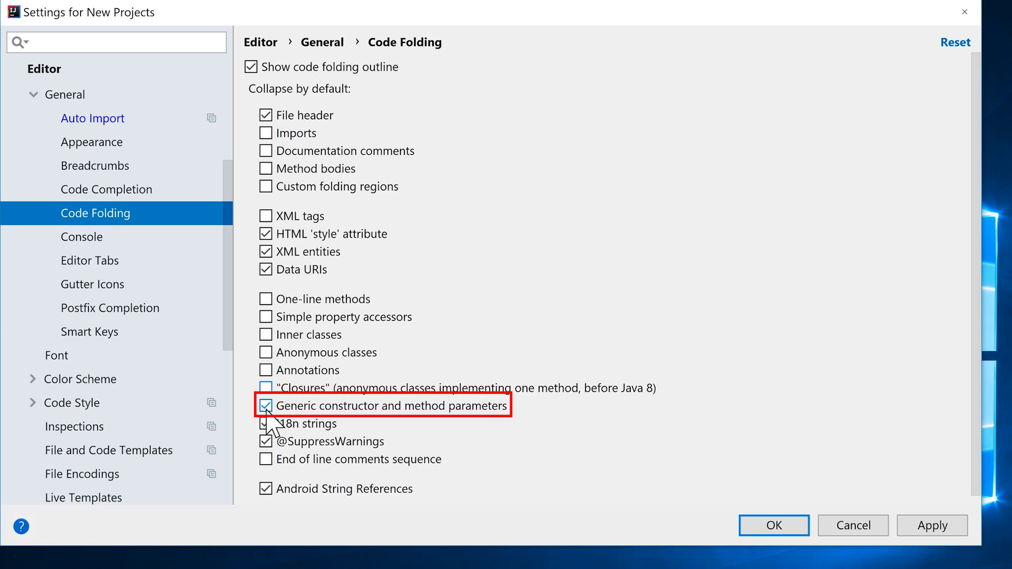
left_click(265, 405)
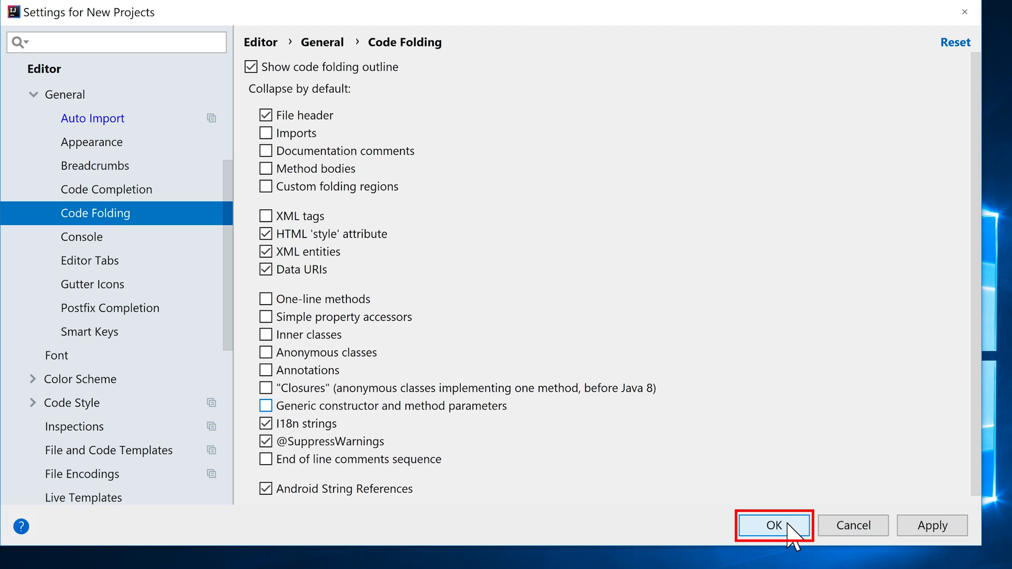
left_click(773, 524)
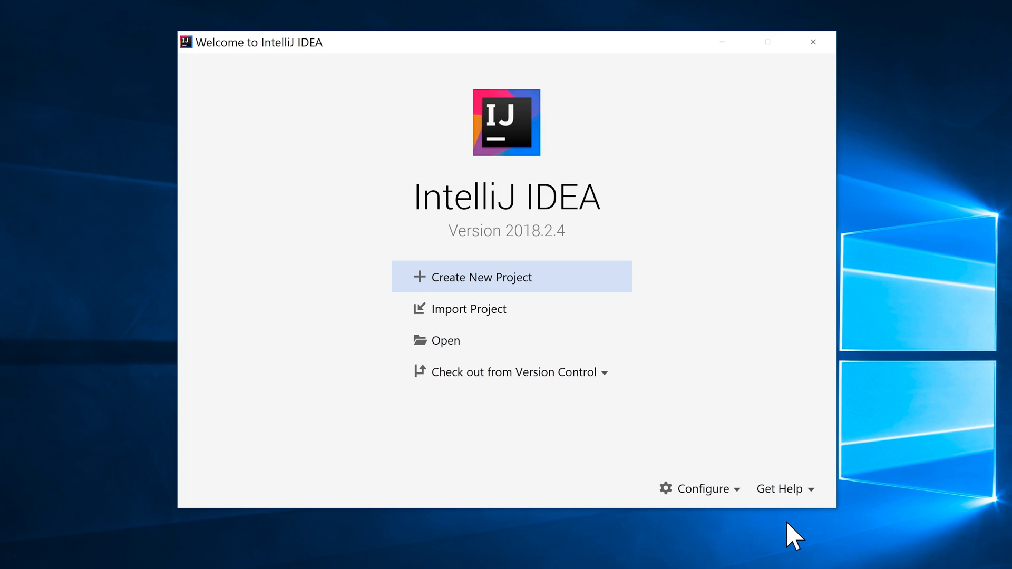